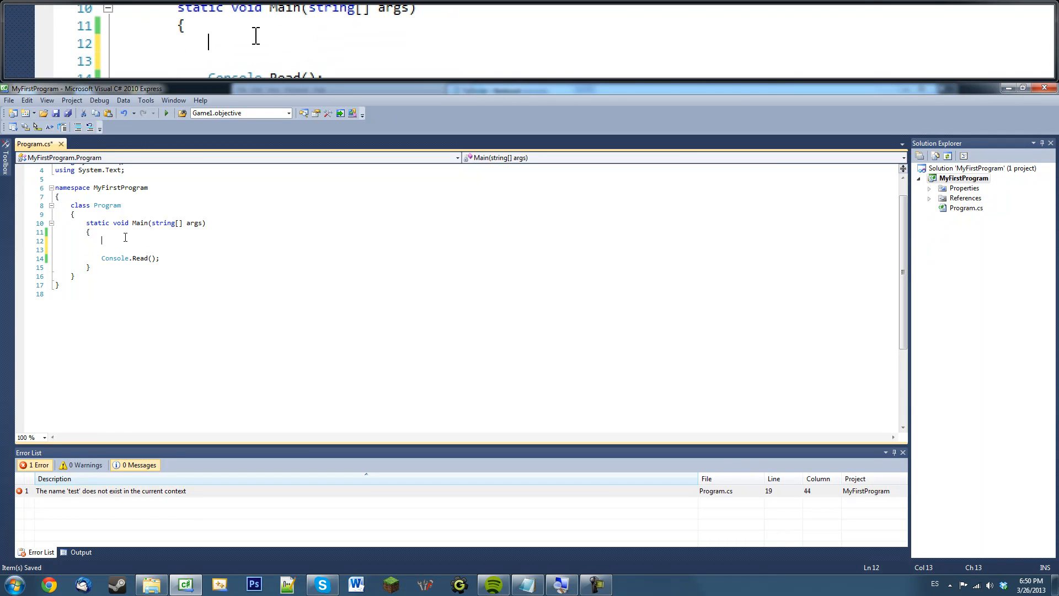
- Save the project and declare a string variable in Main
{"action": "key", "text": "Ctrl+S"}
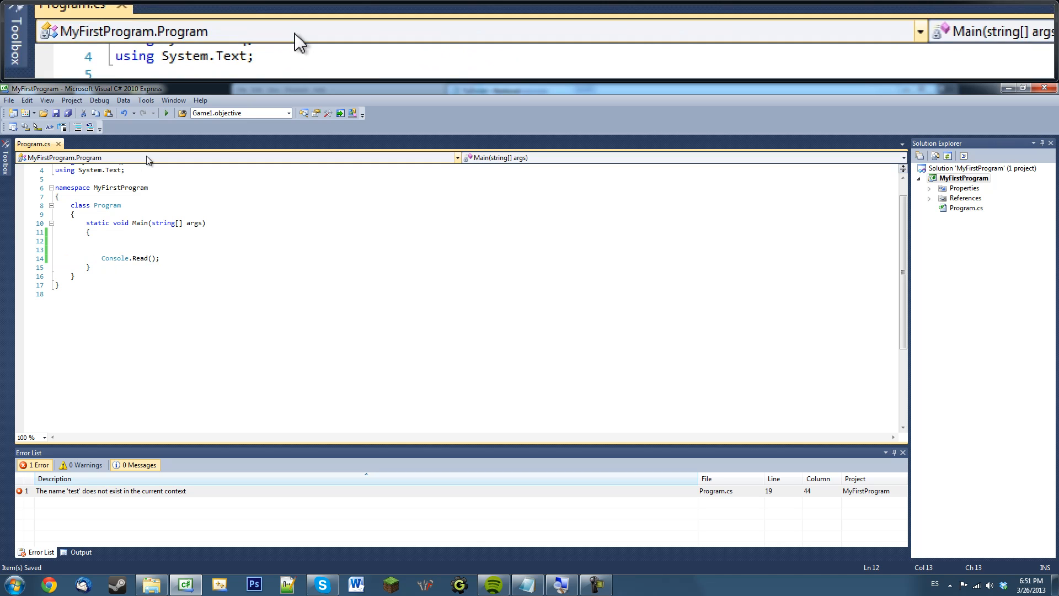
{"action": "left_click", "coordinate": [165, 112]}
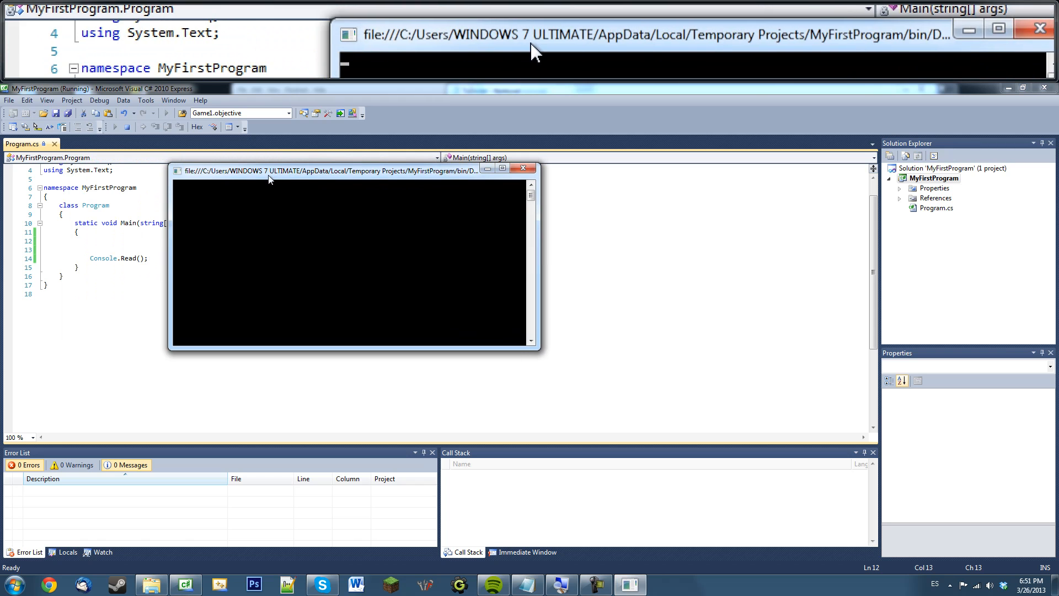
{"action": "type", "text": "fds"}
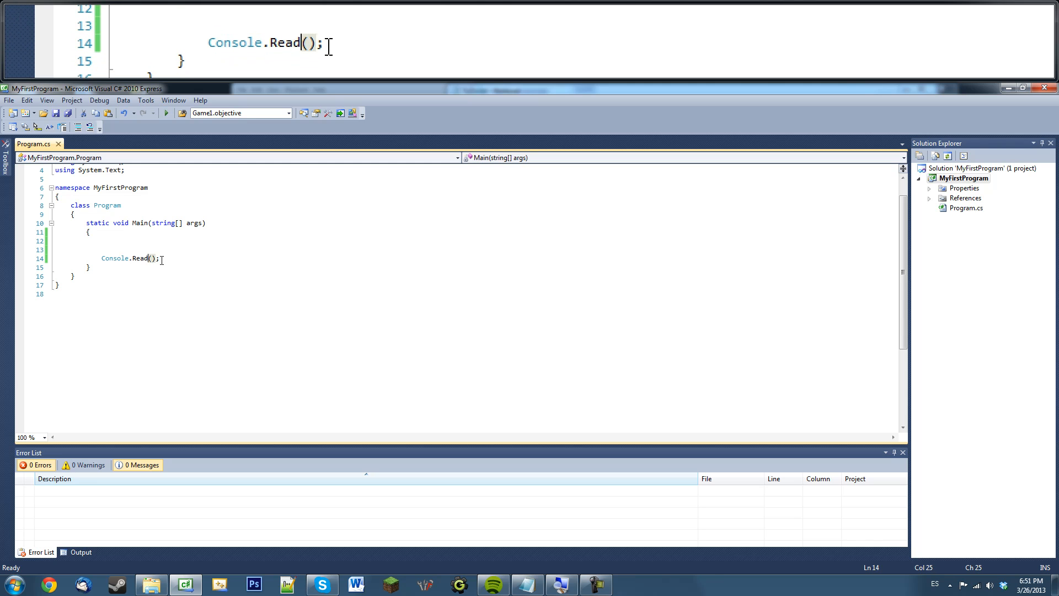
{"action": "type", "text": "Line"}
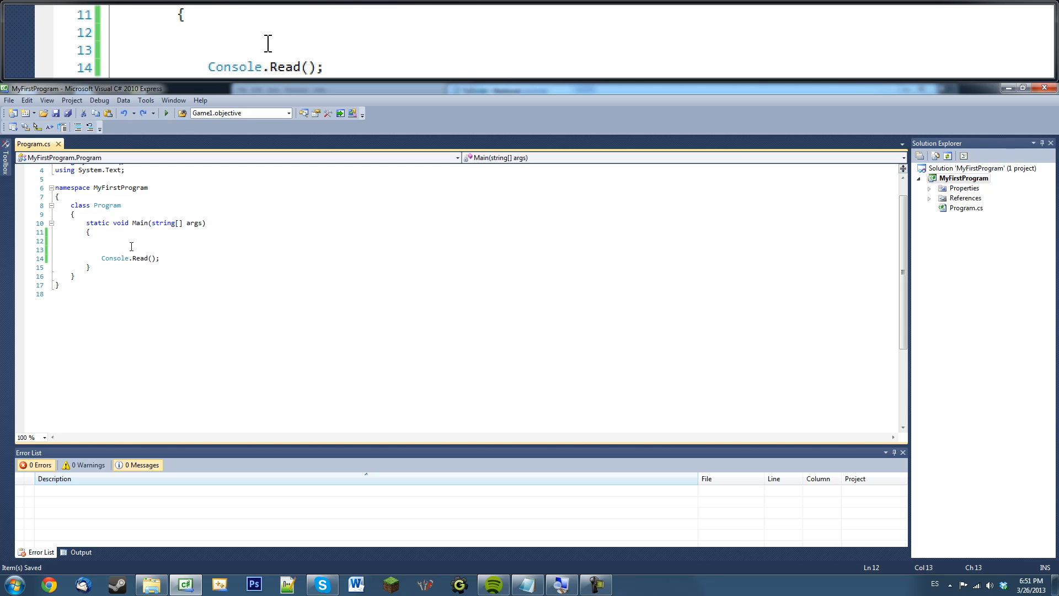
{"action": "type", "text": "string"}
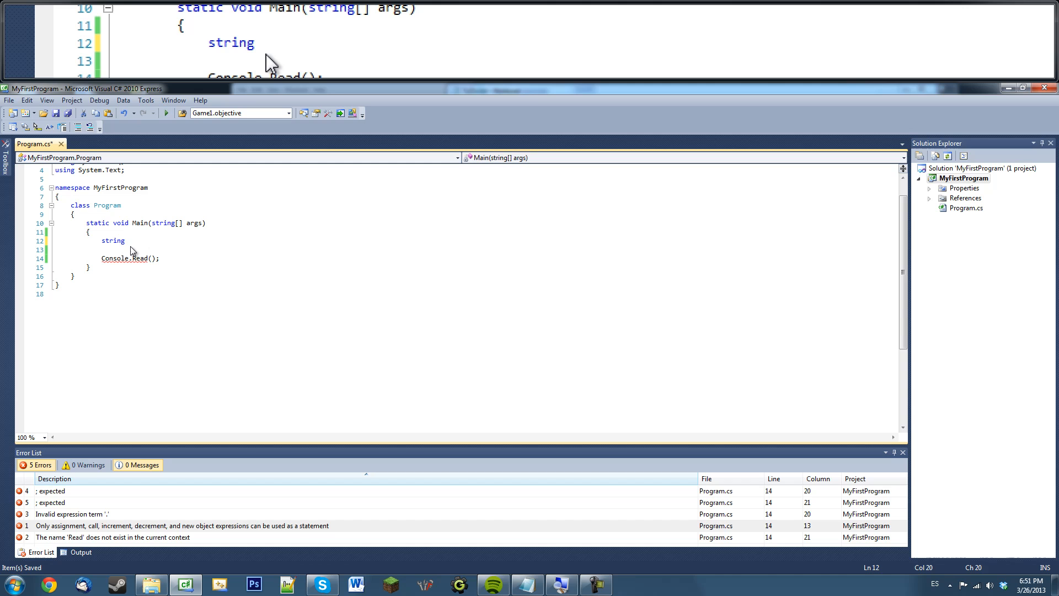
{"action": "type", "text": "test;"}
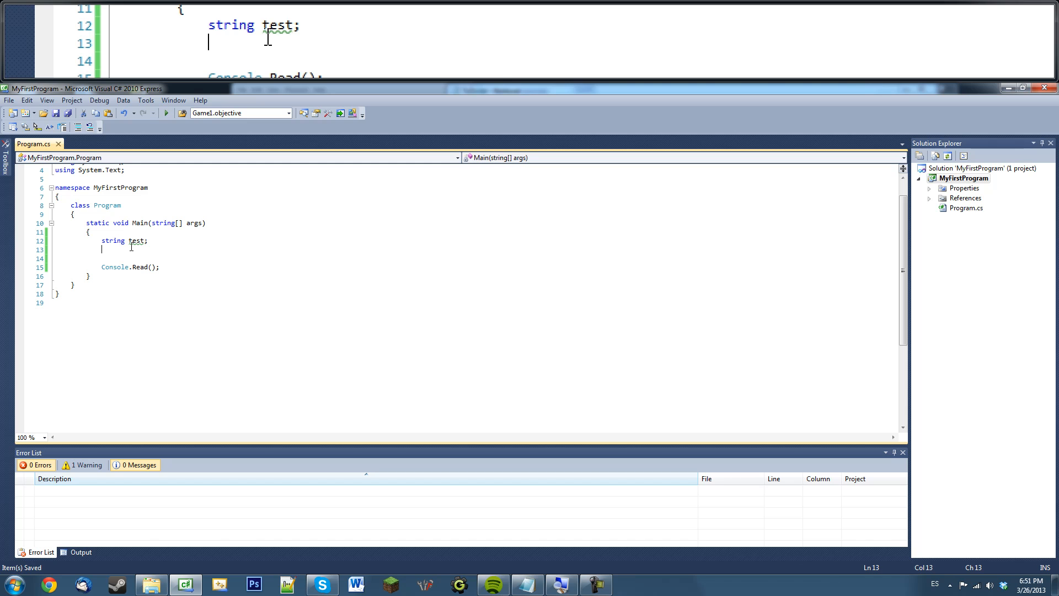
- Name the variable name and assign it Console.ReadLine(), completing ReadLine via IntelliSense
{"action": "type", "text": "test ="}
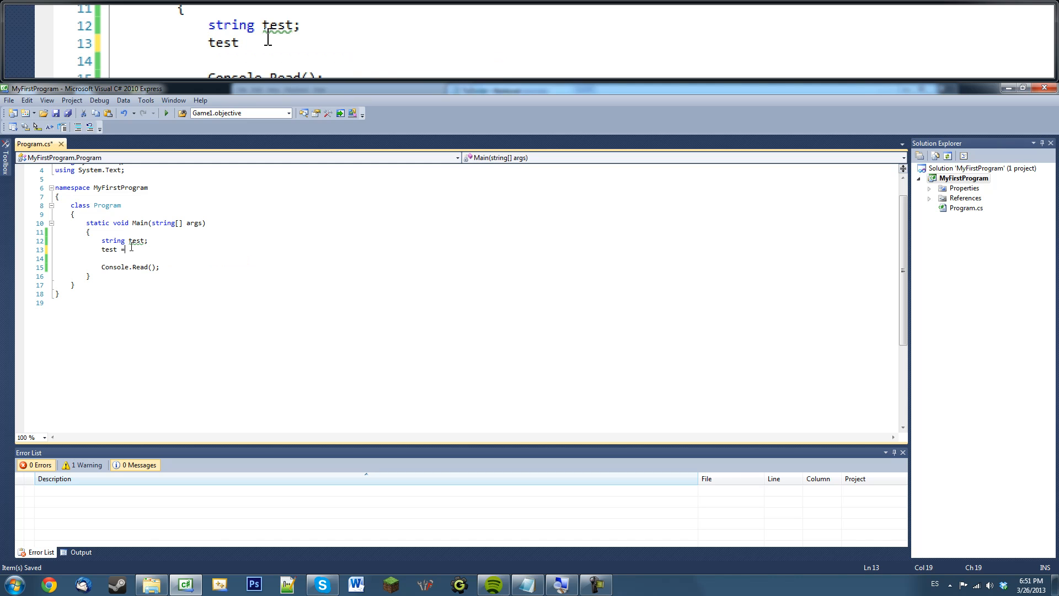
{"action": "type", "text": "="}
{"action": "left_click", "coordinate": [126, 240]}
{"action": "type", "text": "n"}
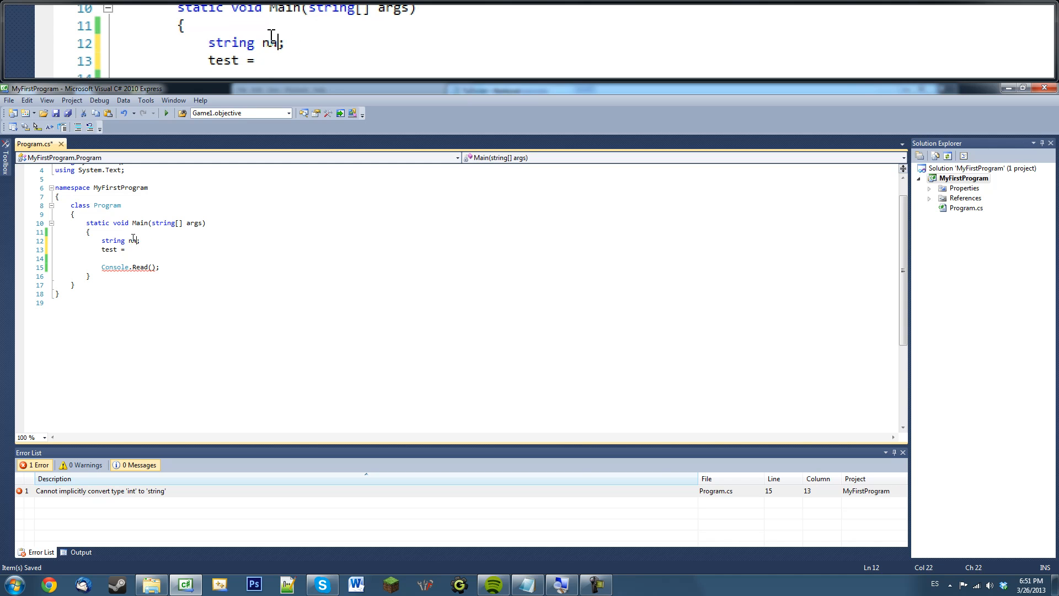
{"action": "type", "text": "ame"}
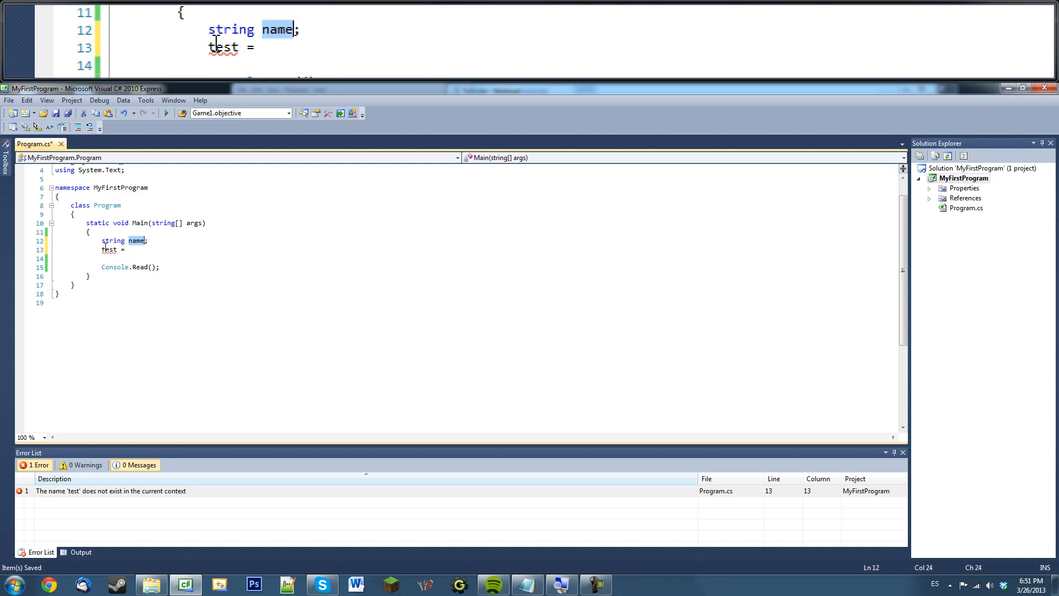
{"action": "type", "text": "name"}
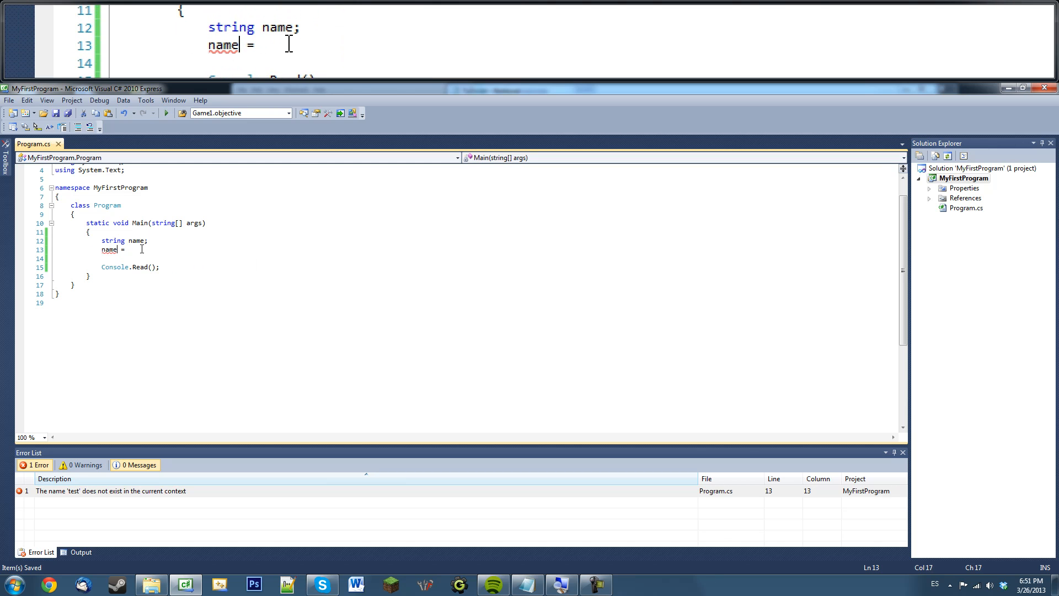
{"action": "key", "text": "Enter"}
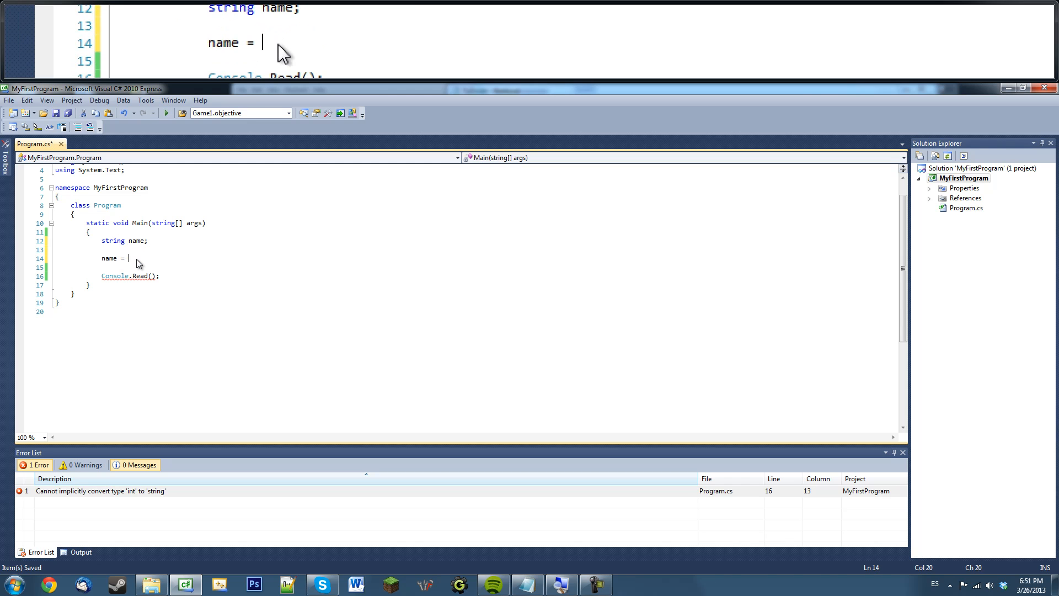
{"action": "type", "text": "Con"}
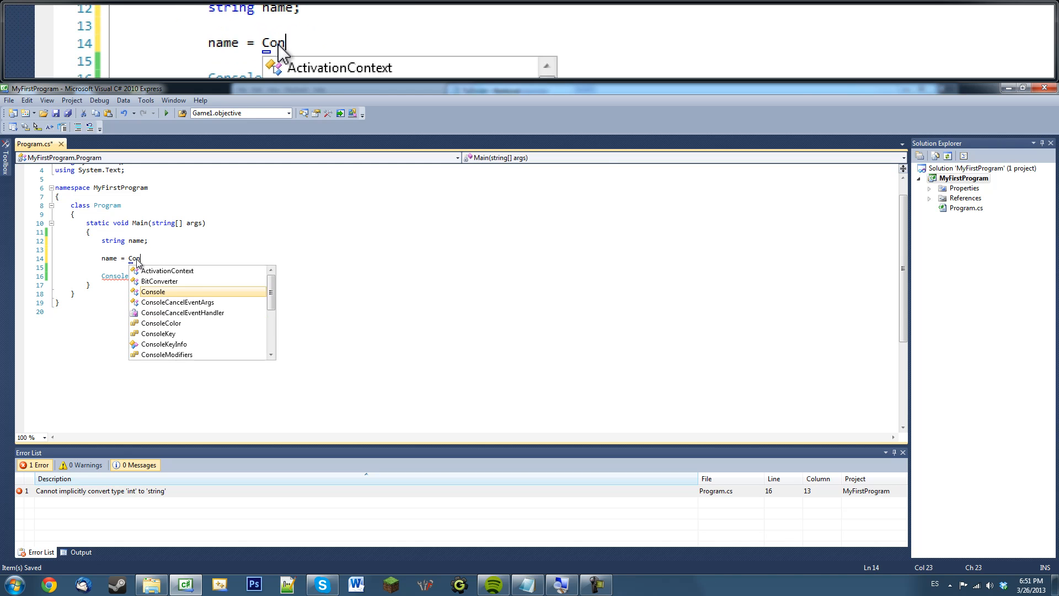
{"action": "type", "text": "sole."}
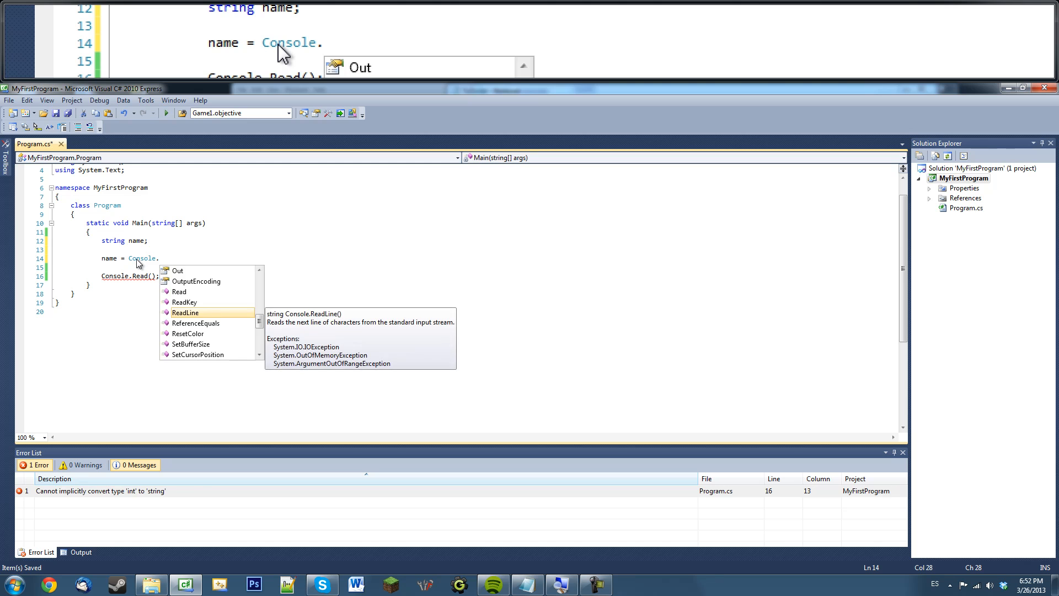
{"action": "type", "text": "readli"}
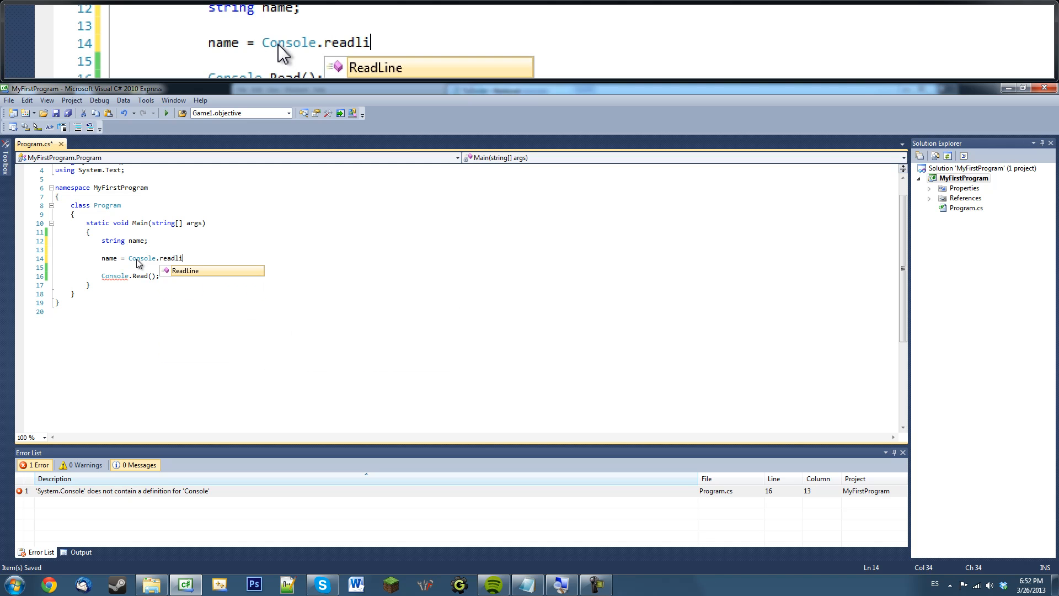
{"action": "key", "text": "Tab"}
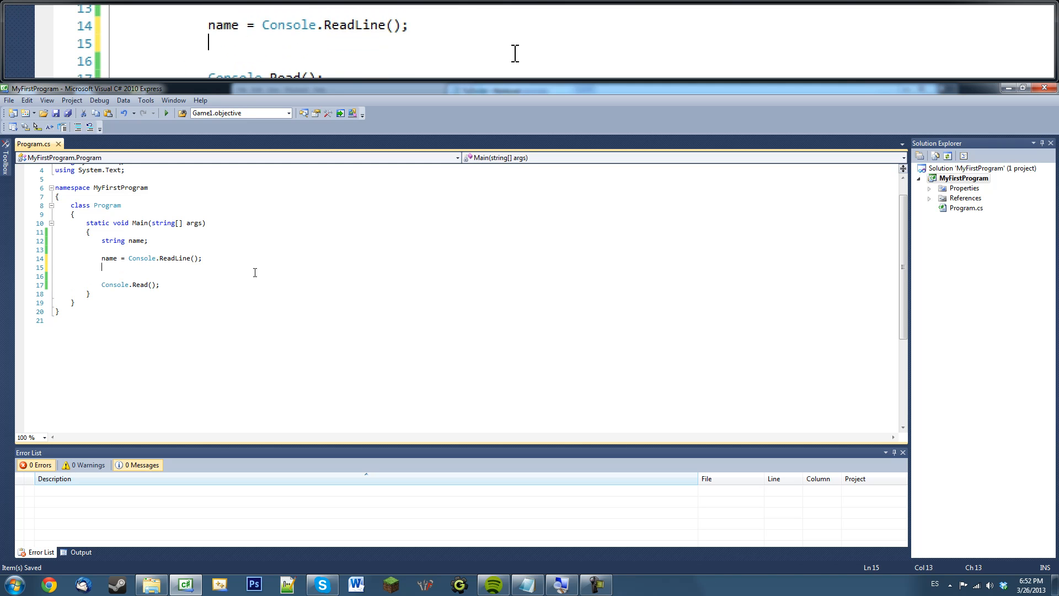
- Add Console.WriteLine("My name is " + name); after the read
{"action": "type", "text": "Con"}
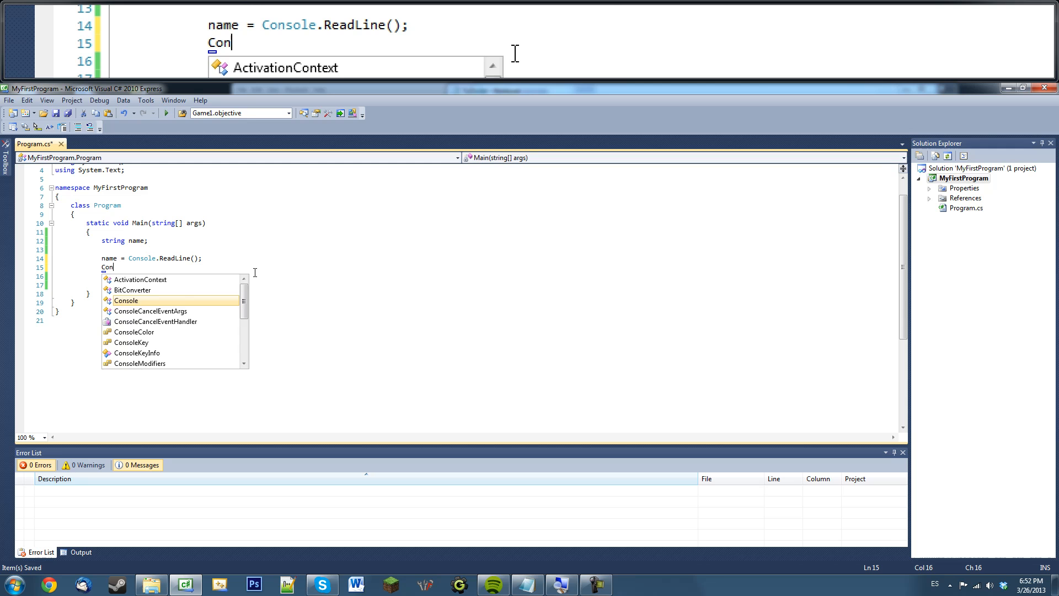
{"action": "type", "text": "sole."}
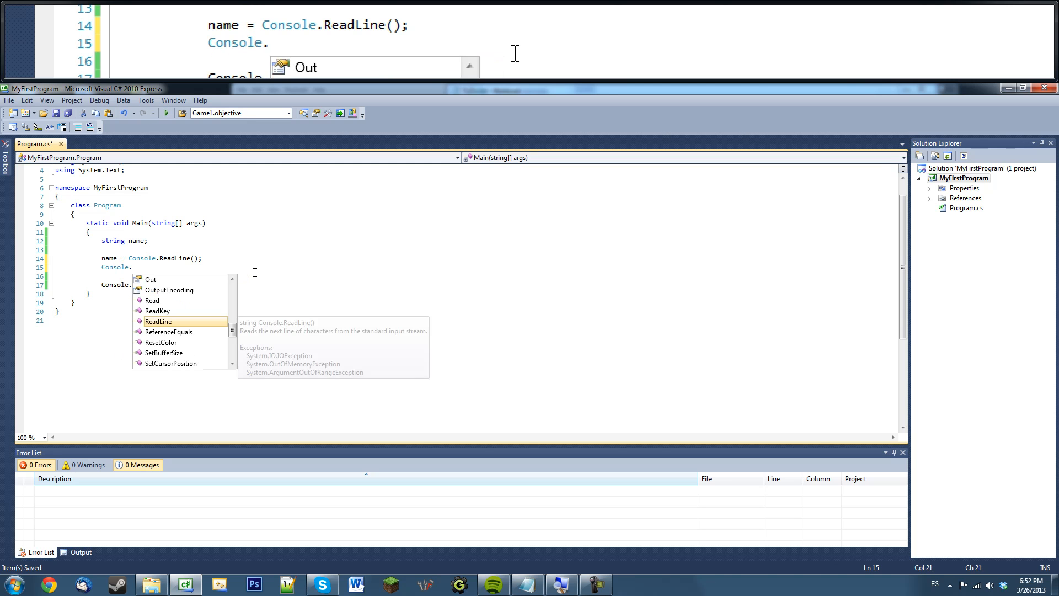
{"action": "type", "text": "wri"}
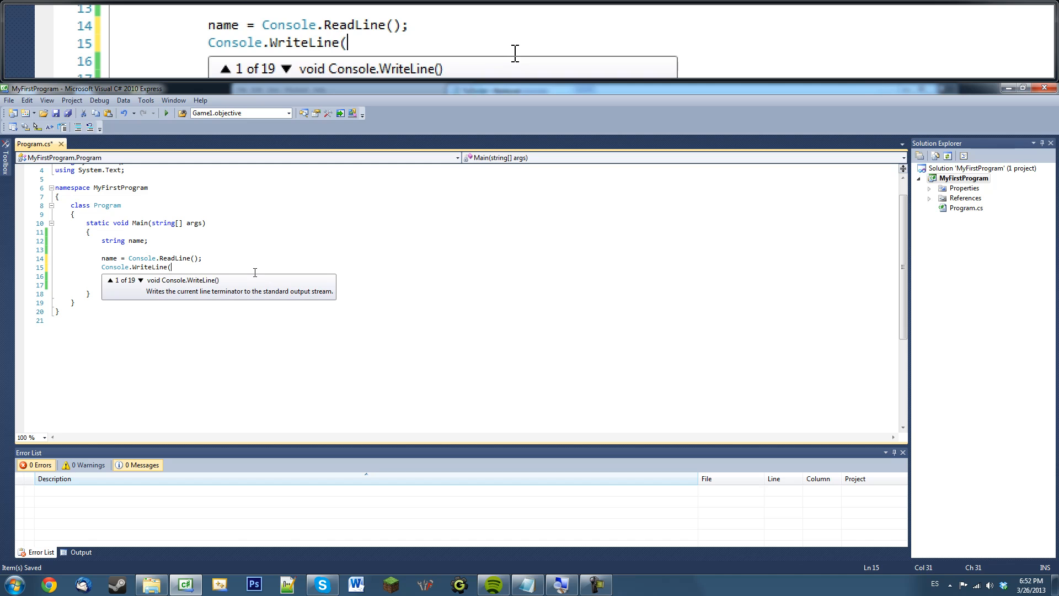
{"action": "type", "text": "\"My name is \" + name)"}
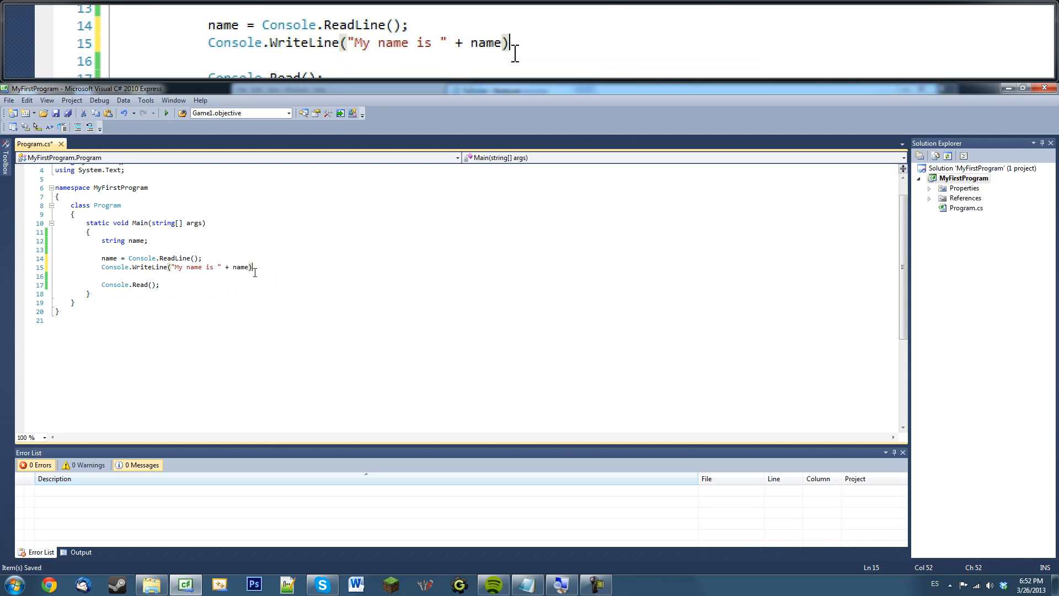
{"action": "type", "text": "; //"}
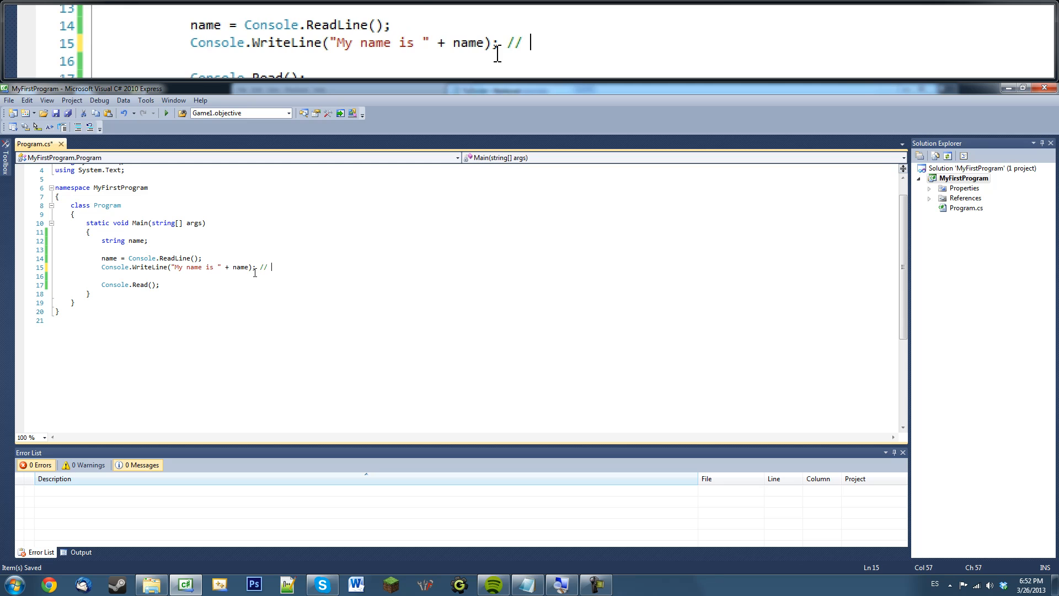
- Comment the lines as // spit out name and // get name from user
{"action": "type", "text": "spit out name"}
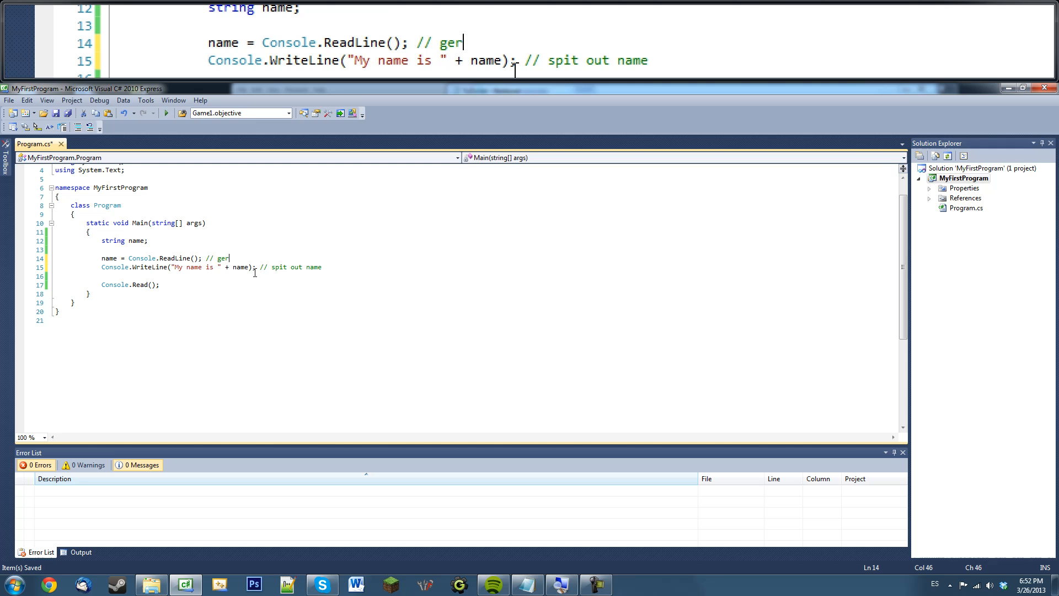
{"action": "type", "text": "t name"}
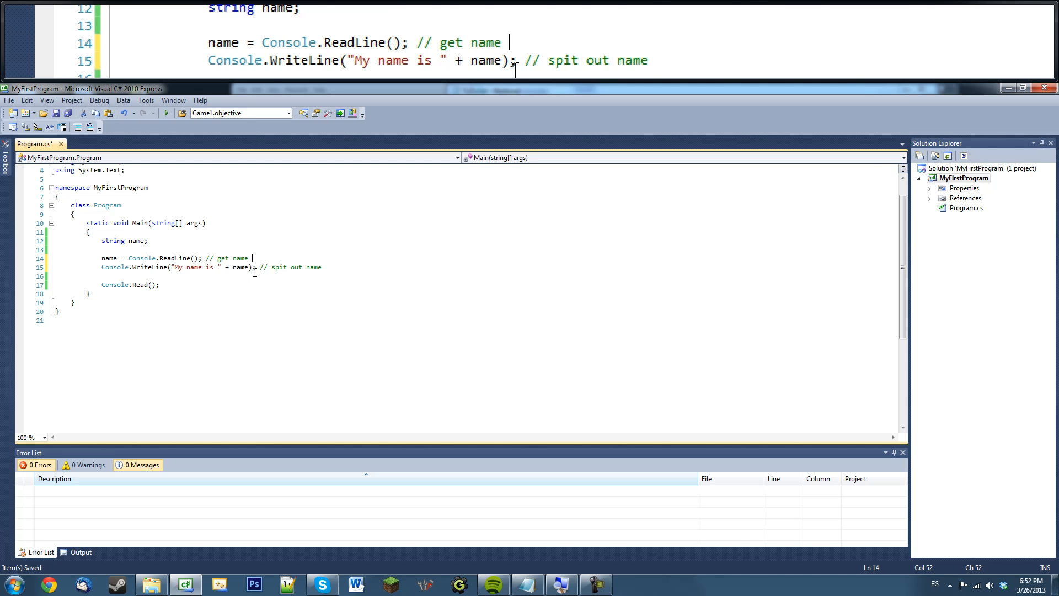
{"action": "type", "text": "from user"}
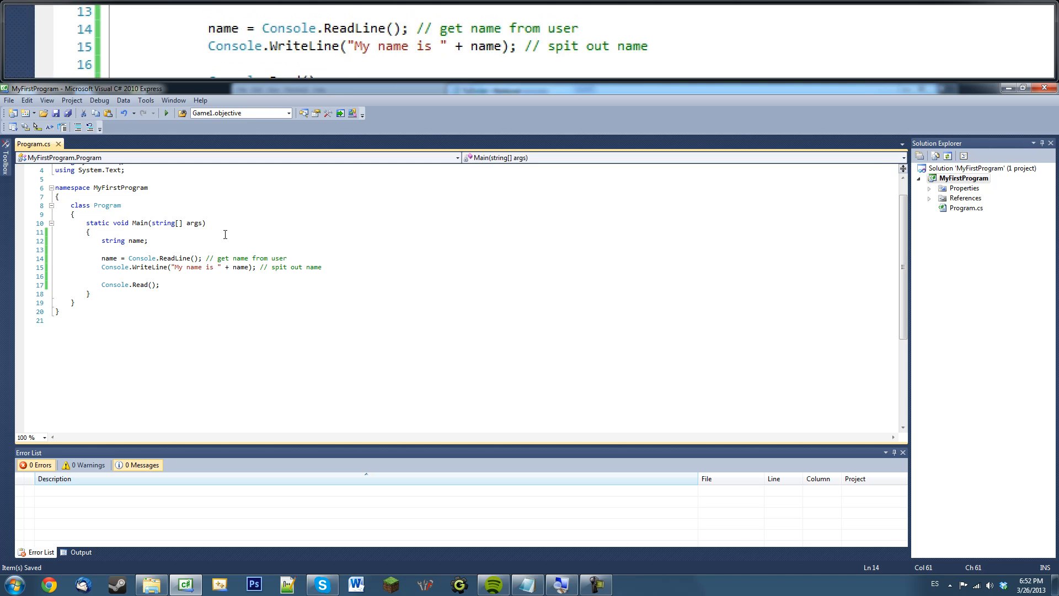
{"action": "left_click", "coordinate": [166, 112]}
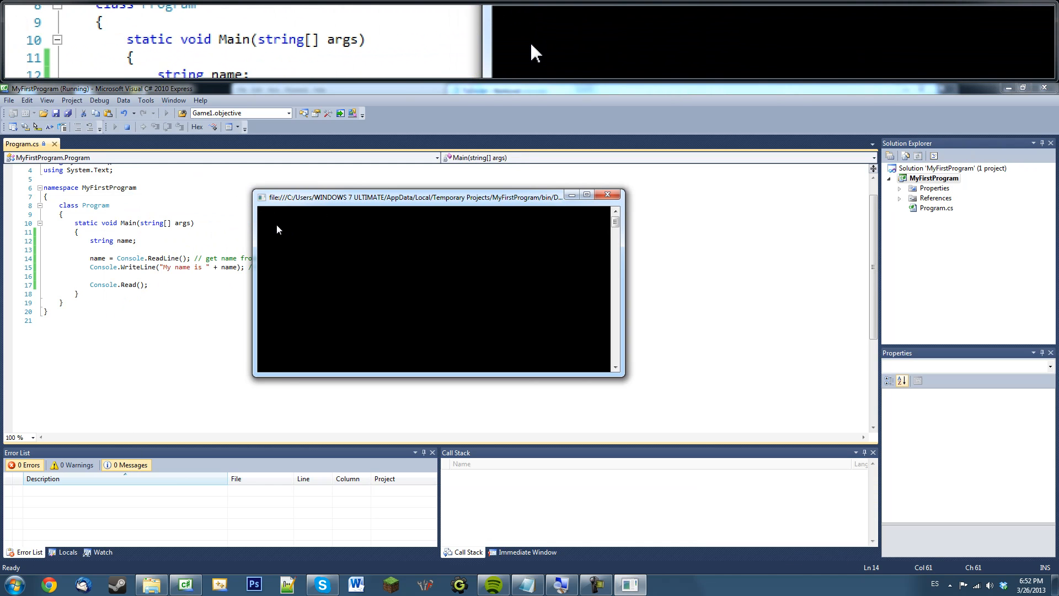
{"action": "type", "text": "Pete"}
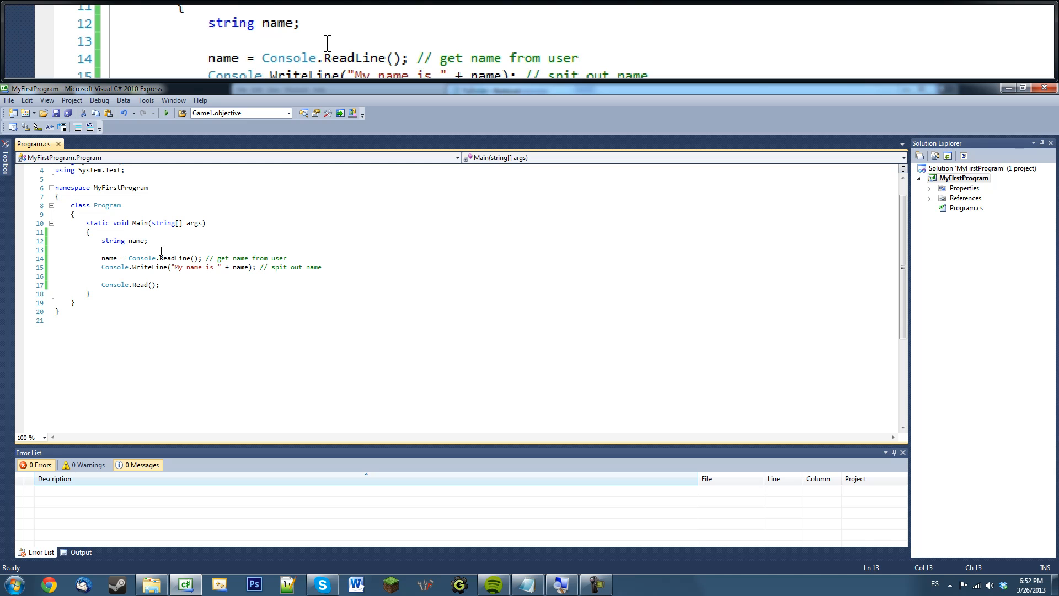
- Add Console.WriteLine("Enter your name!"); then test-run the program, entering Bob at the prompt
{"action": "type", "text": "Console."}
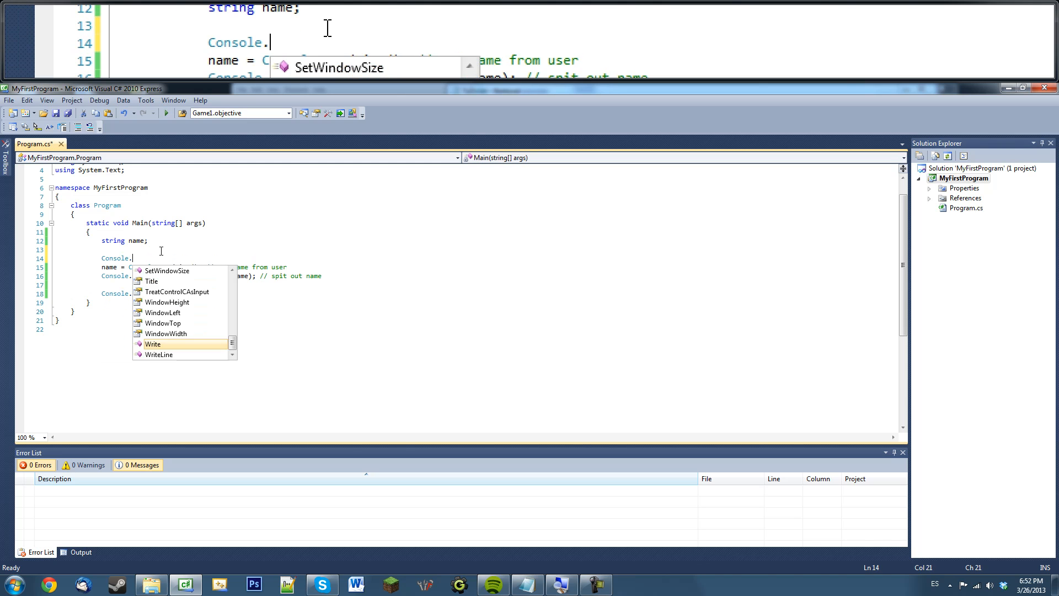
{"action": "type", "text": "WriteLin"}
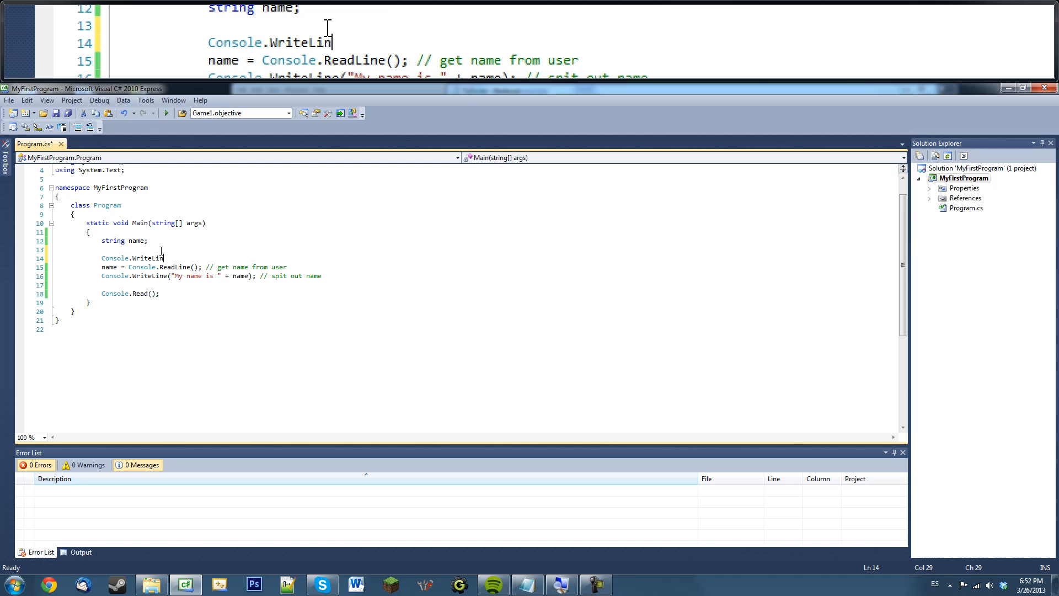
{"action": "type", "text": "e("}
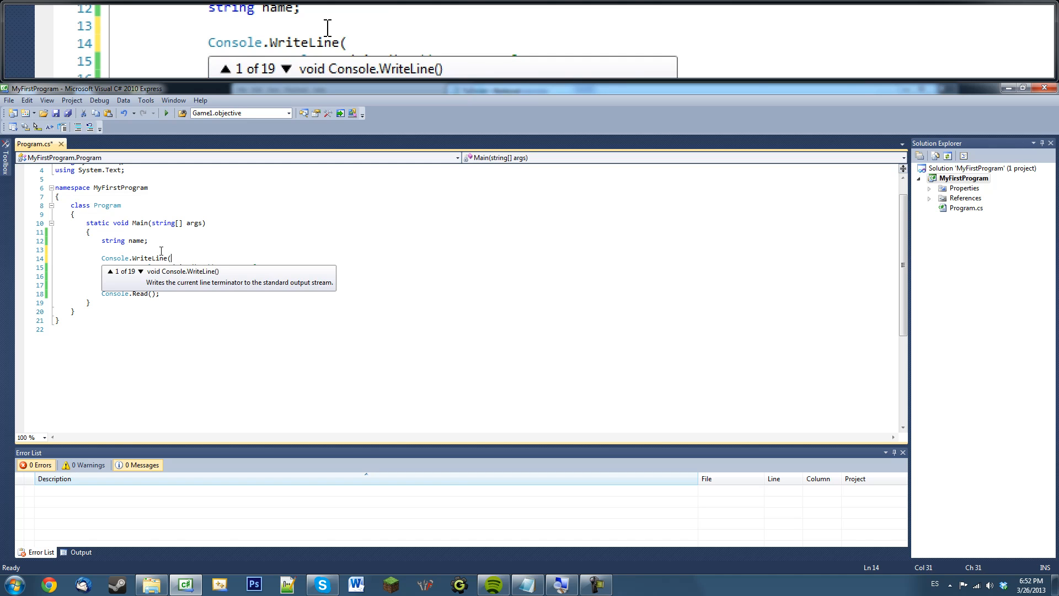
{"action": "type", "text": "\"Enter your name"}
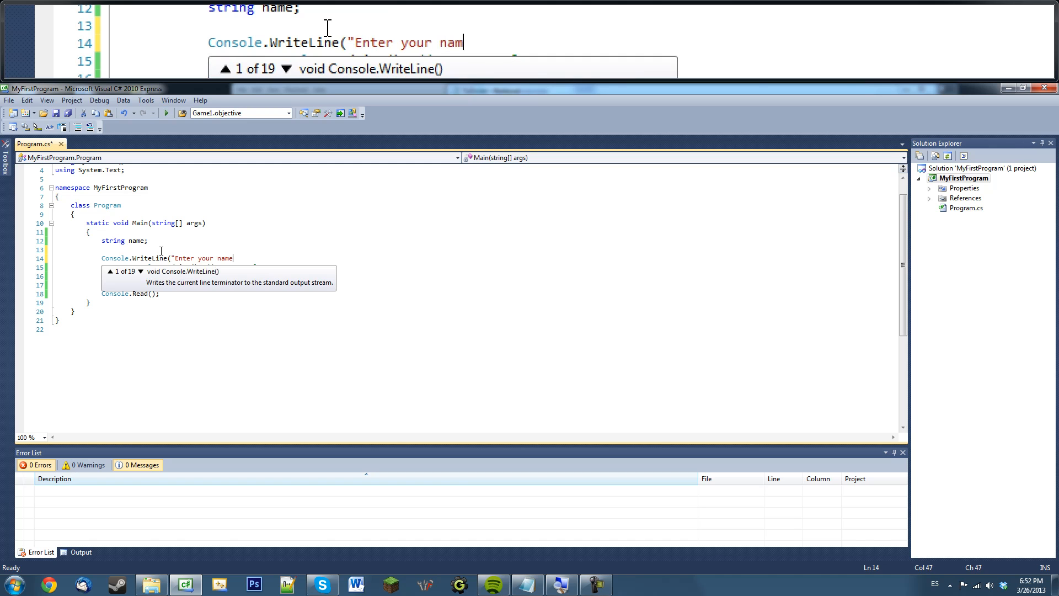
{"action": "type", "text": "!\");"}
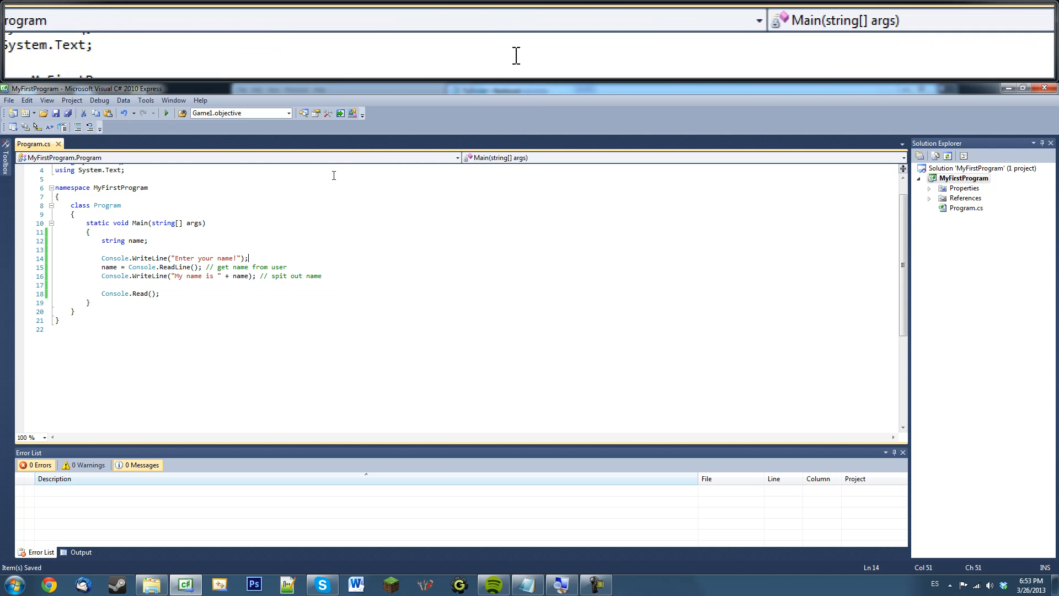
{"action": "left_click", "coordinate": [167, 112]}
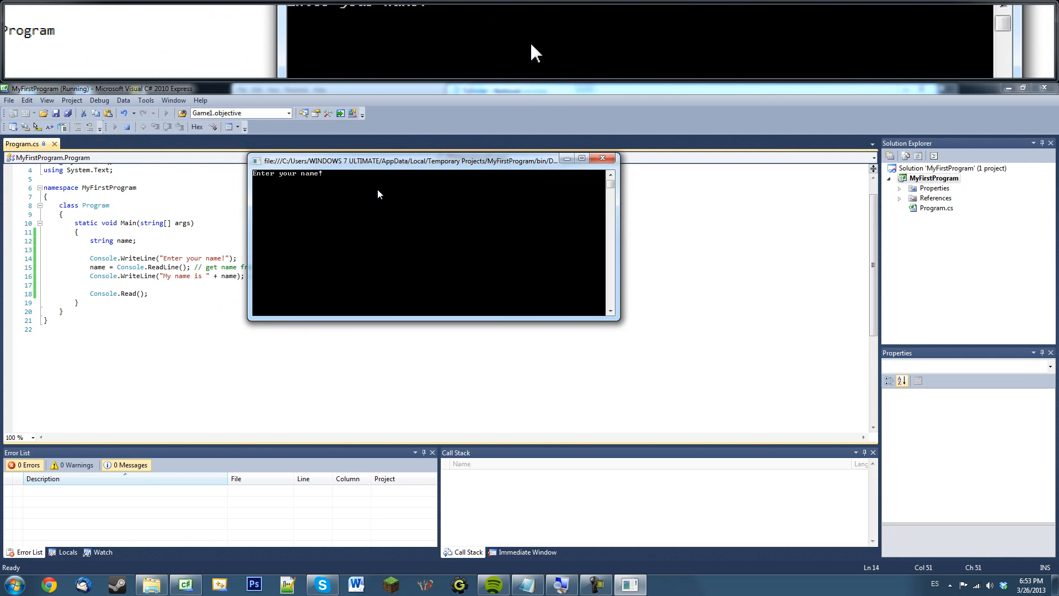
{"action": "type", "text": "Bob"}
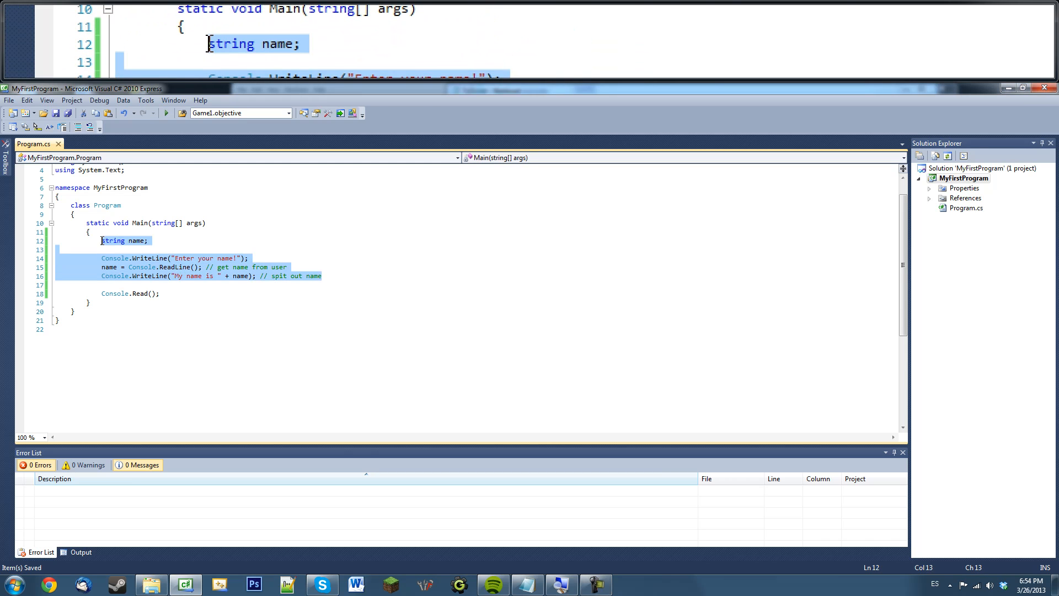
- Replace the name code with int firstNumber; and int secondNumber; declarations
{"action": "type", "text": "int"}
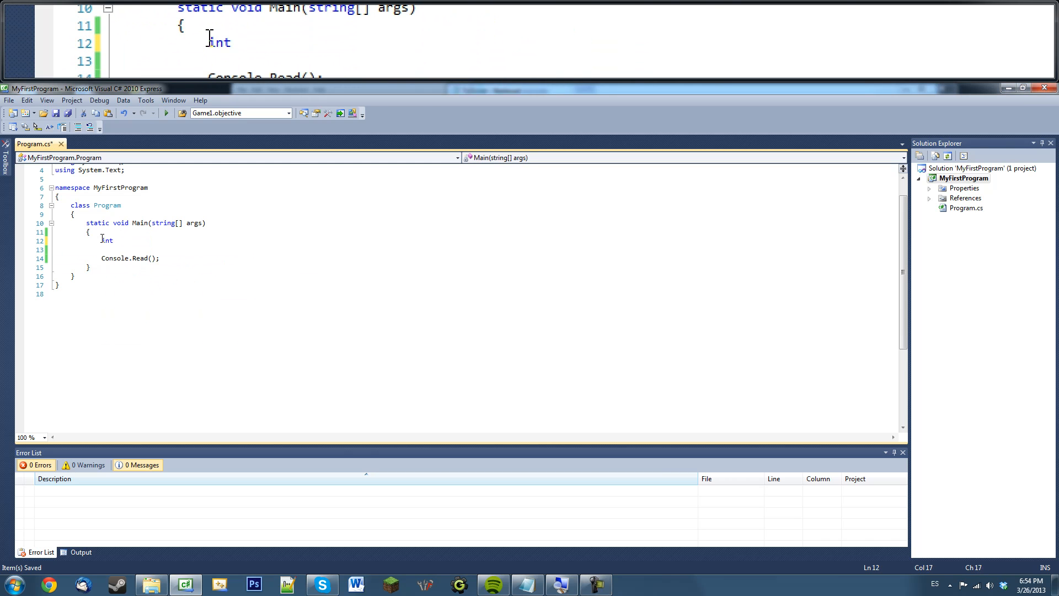
{"action": "type", "text": "firstNumber"}
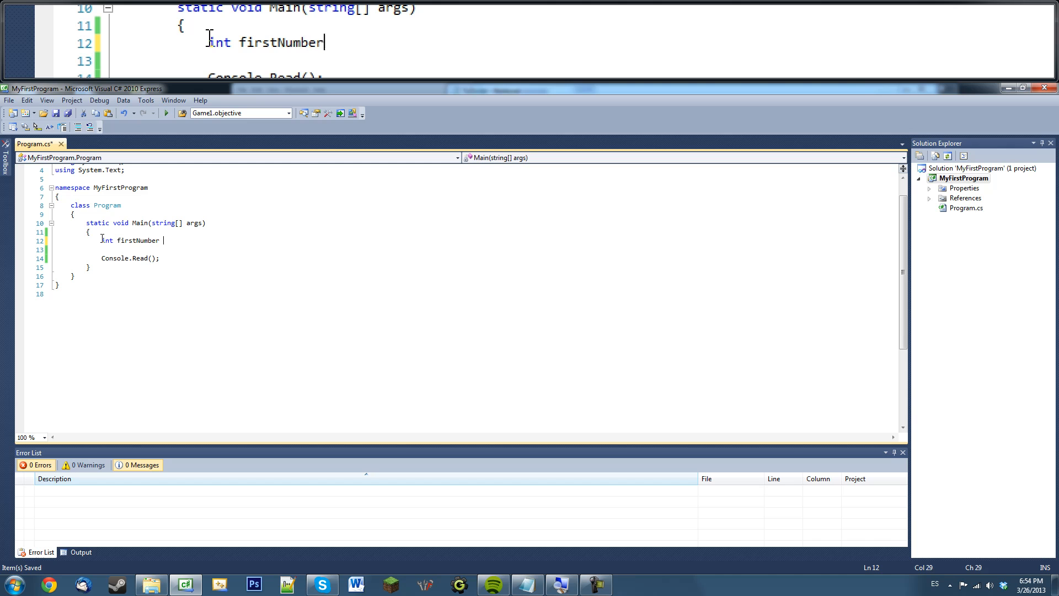
{"action": "type", "text": ";"}
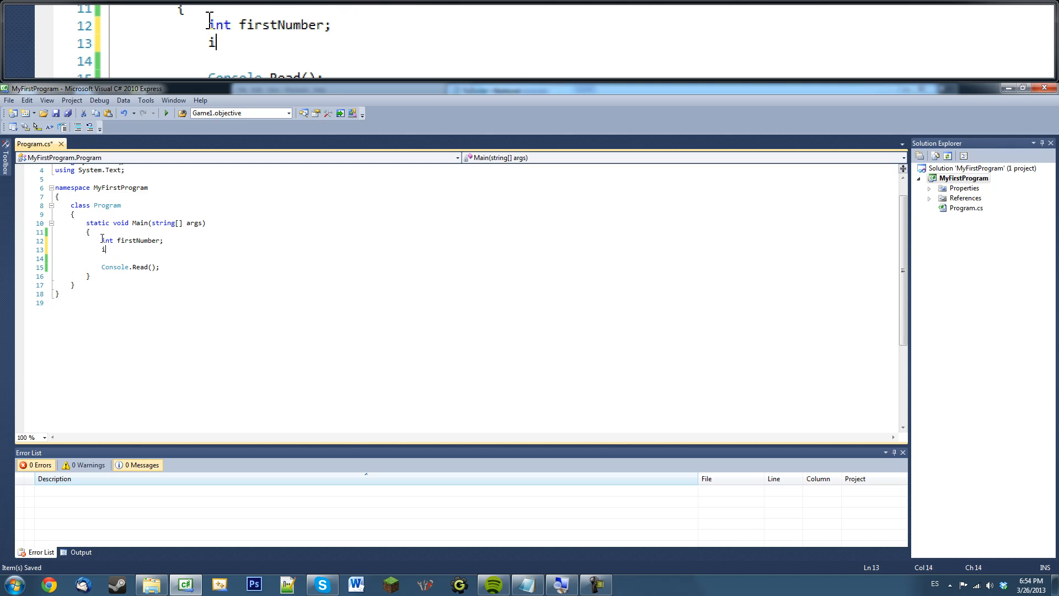
{"action": "type", "text": "nt secondNumber;"}
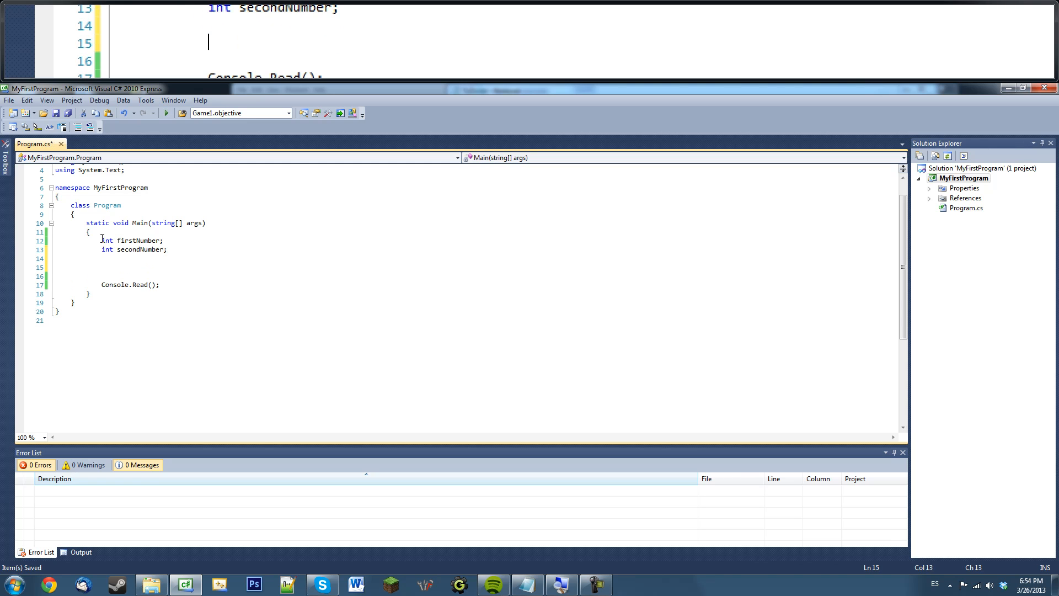
- Assign firstNumber = Console.ReadLine(); correcting a mistyped Write call
{"action": "type", "text": "firstNumber"}
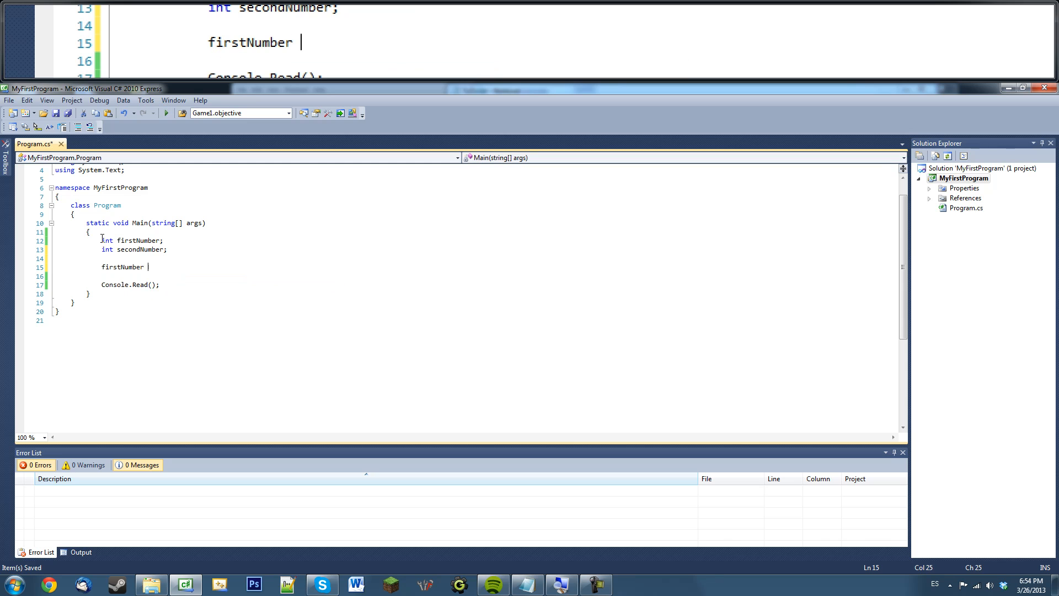
{"action": "type", "text": "= Console.Write/"}
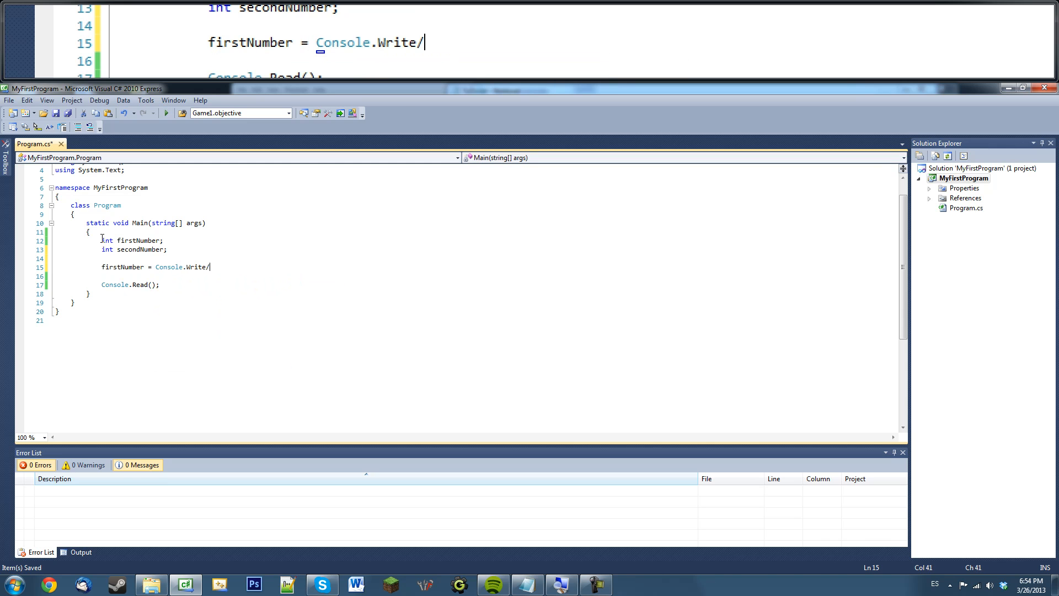
{"action": "key", "text": "BackSpace"}
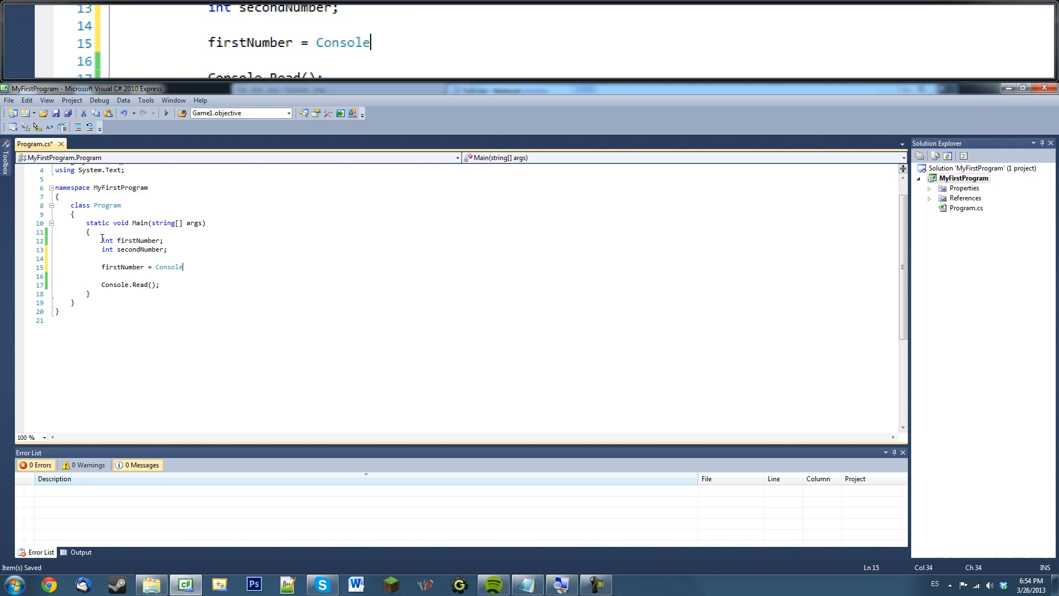
{"action": "type", "text": "."}
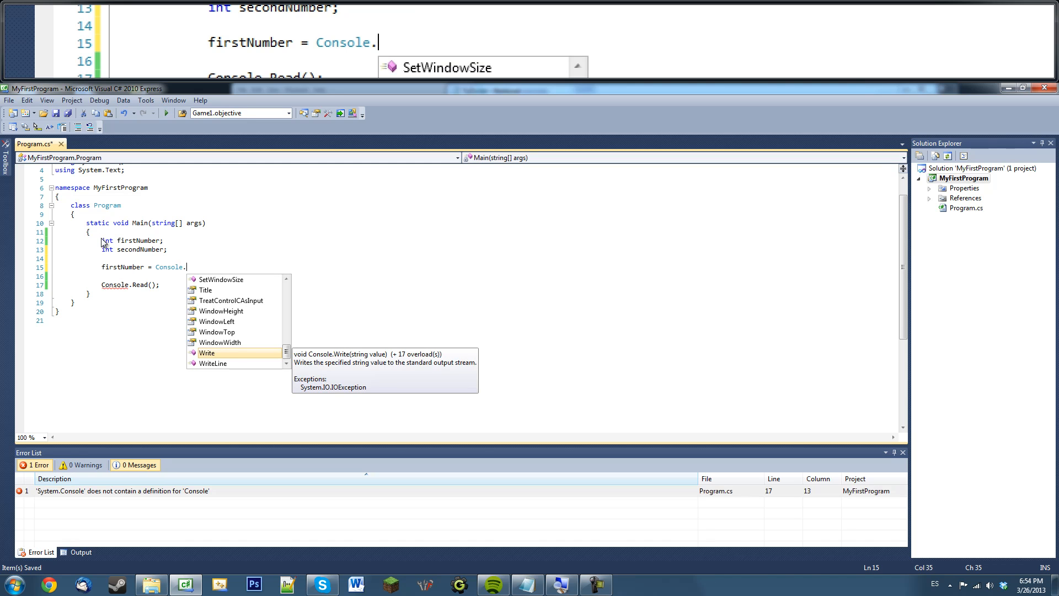
{"action": "type", "text": "ReadLine"}
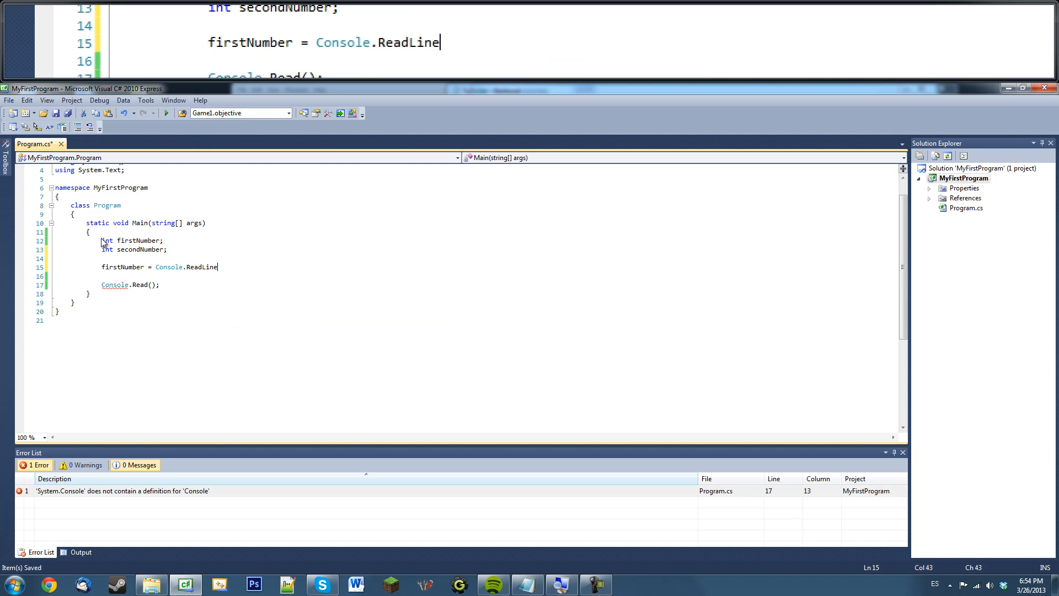
{"action": "type", "text": "();"}
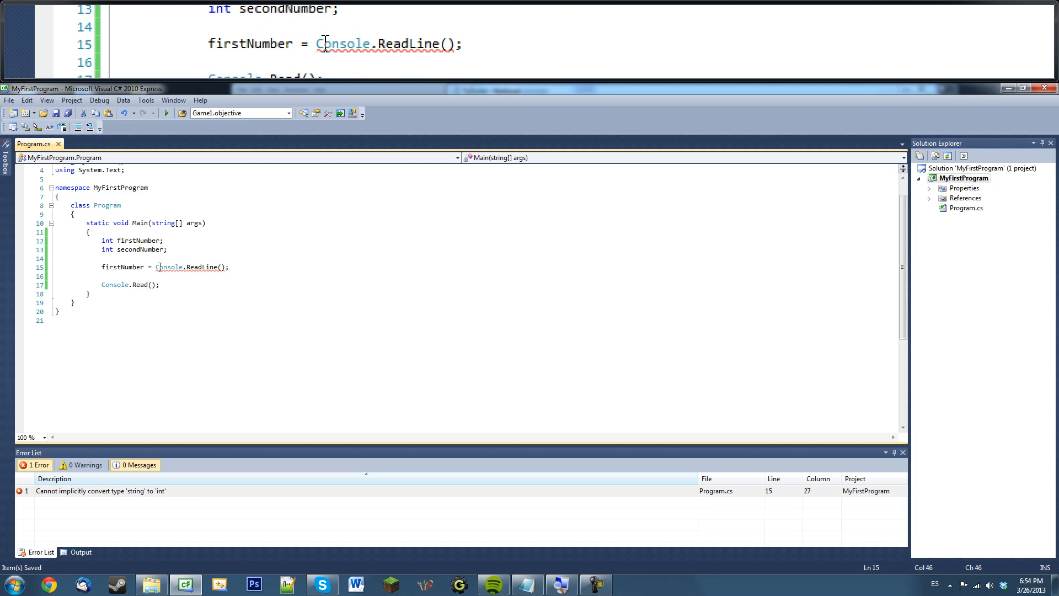
{"action": "mouse_move", "coordinate": [168, 267]}
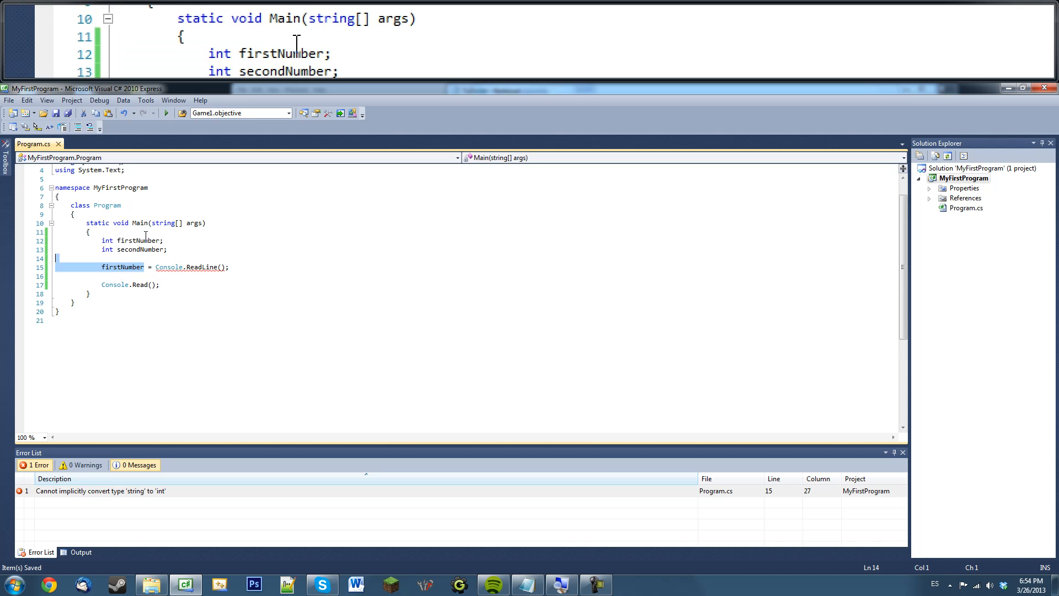
- Wrap the read in Convert.ToInt32(...) so firstNumber compiles without errors
{"action": "double_click", "coordinate": [106, 241]}
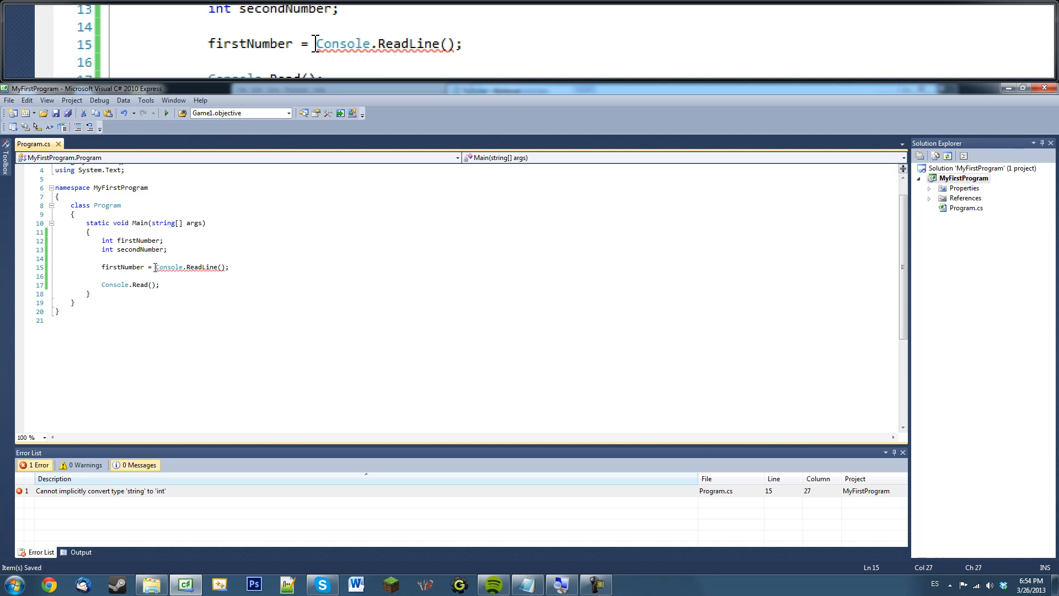
{"action": "type", "text": "C"}
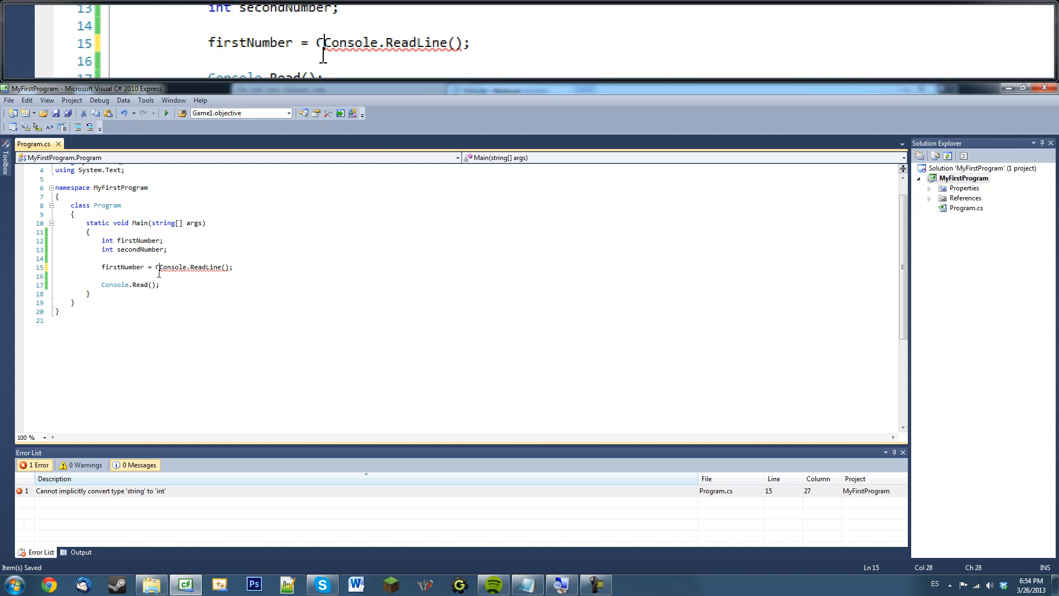
{"action": "type", "text": "onvert.t"}
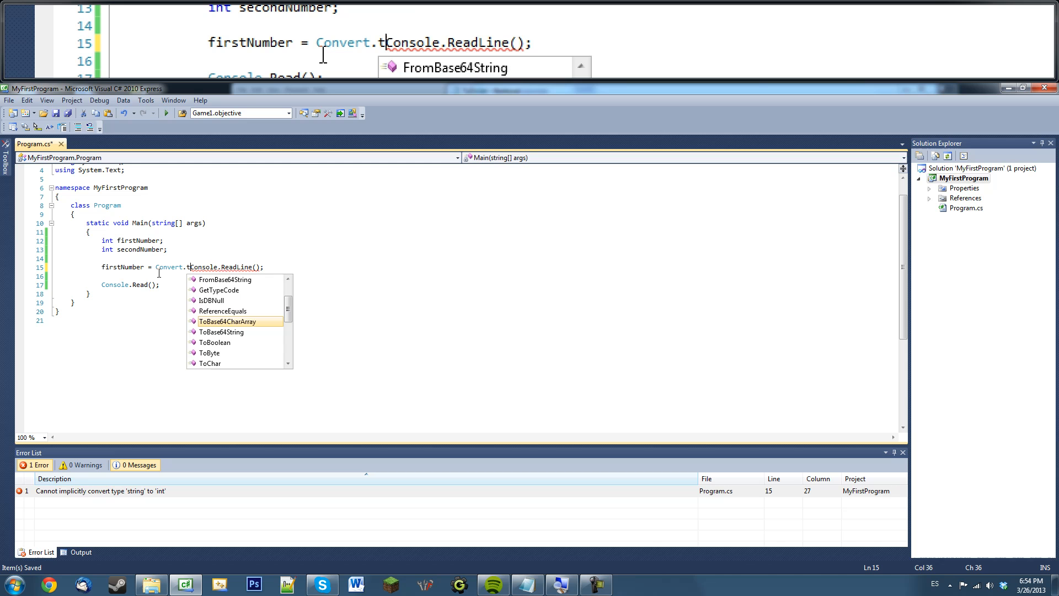
{"action": "type", "text": "oin"}
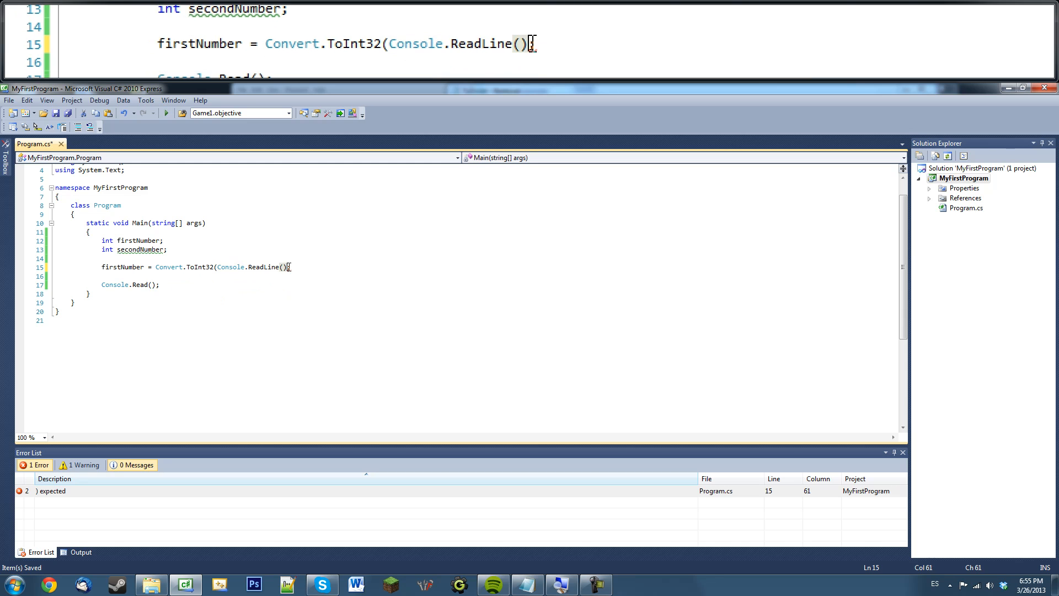
{"action": "type", "text": ";"}
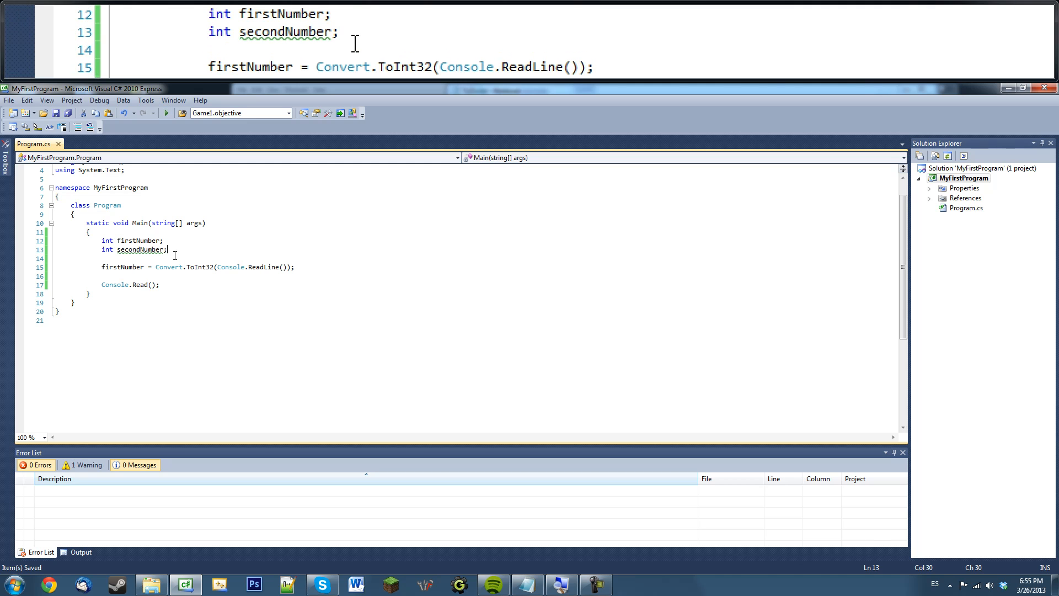
- Demo a short then long type on a new line below the secondNumber declaration
{"action": "key", "text": "Enter"}
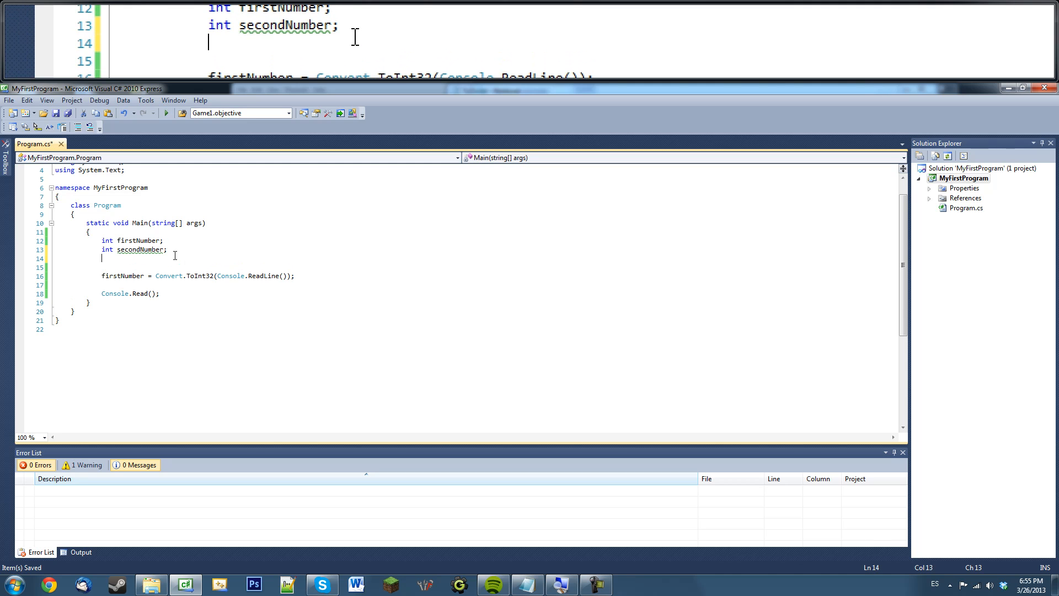
{"action": "type", "text": "s"}
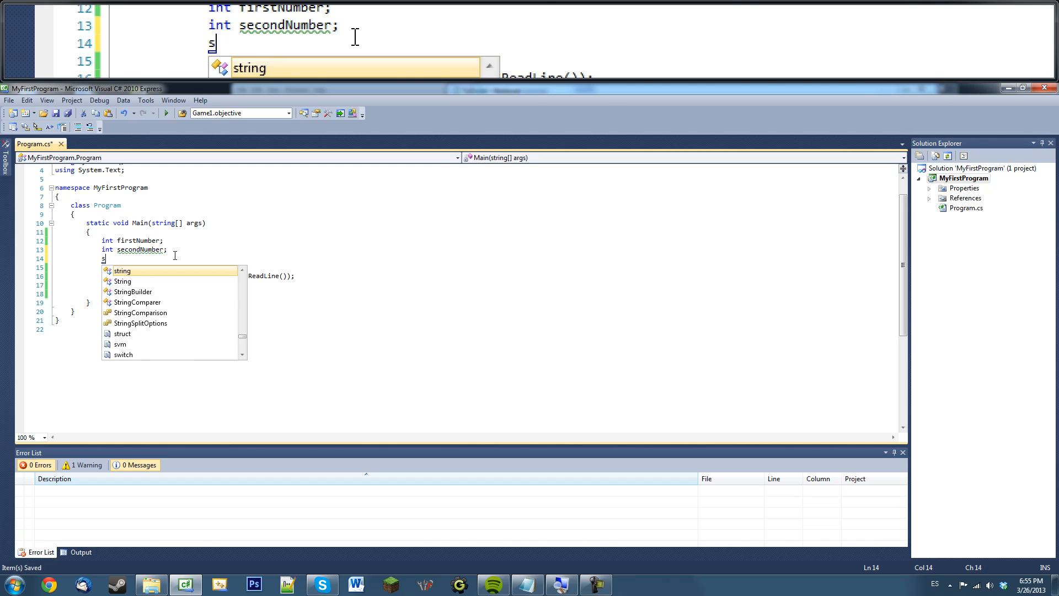
{"action": "type", "text": "hort"}
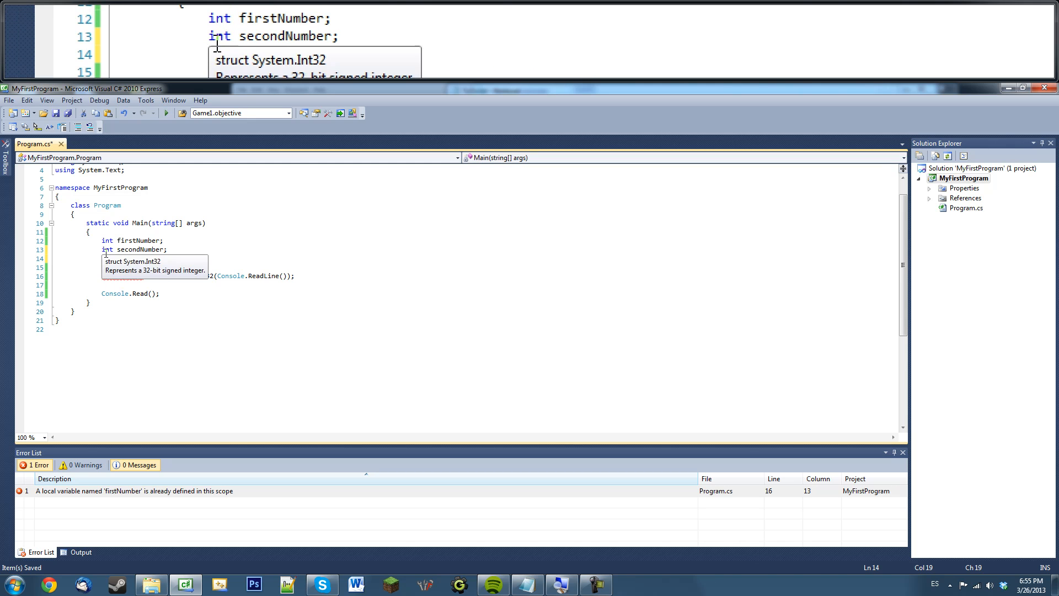
{"action": "type", "text": "short"}
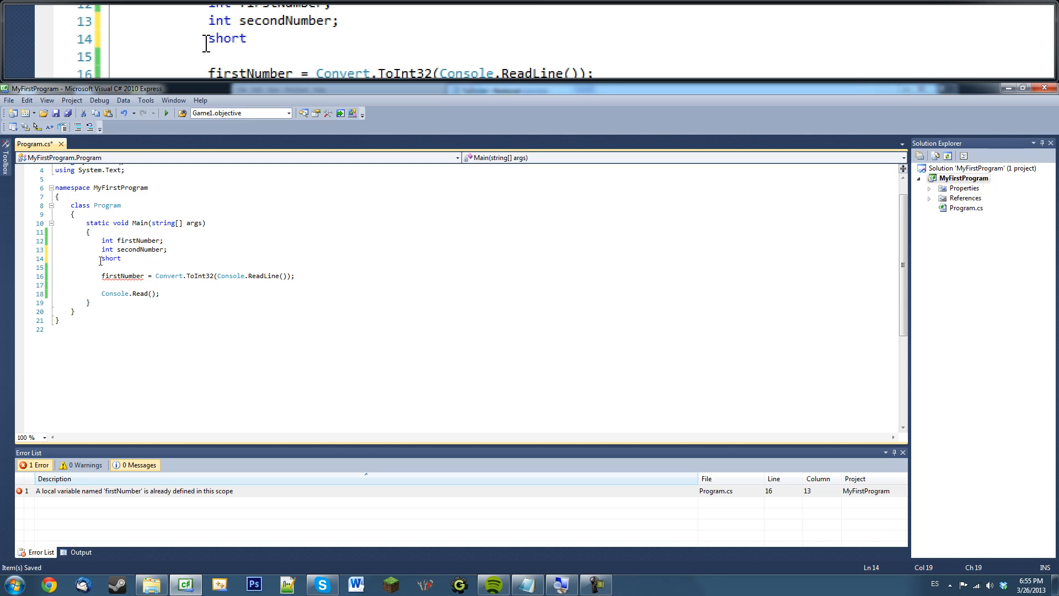
{"action": "double_click", "coordinate": [110, 258]}
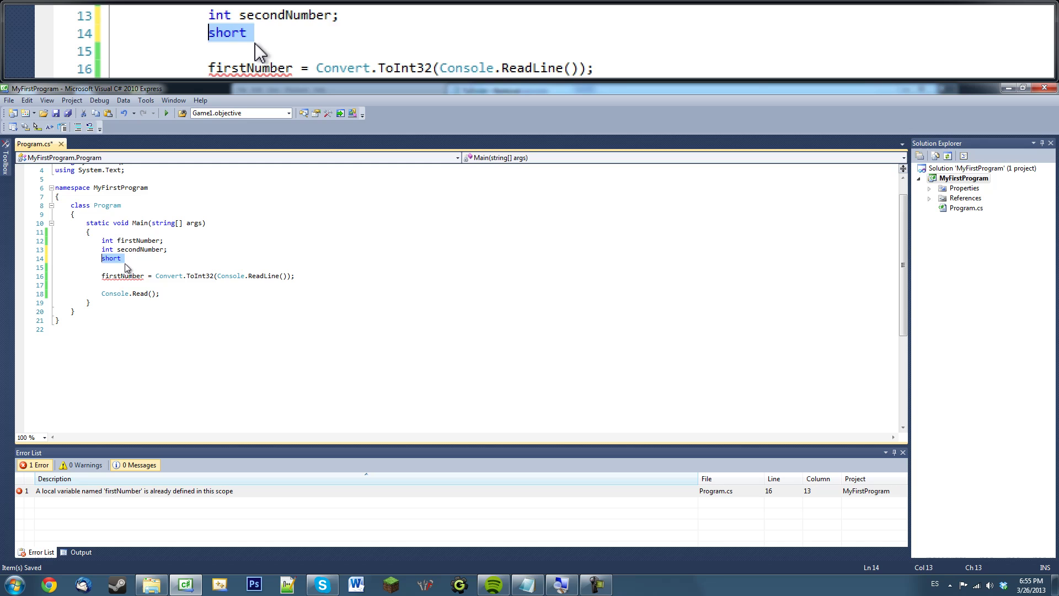
{"action": "type", "text": "long"}
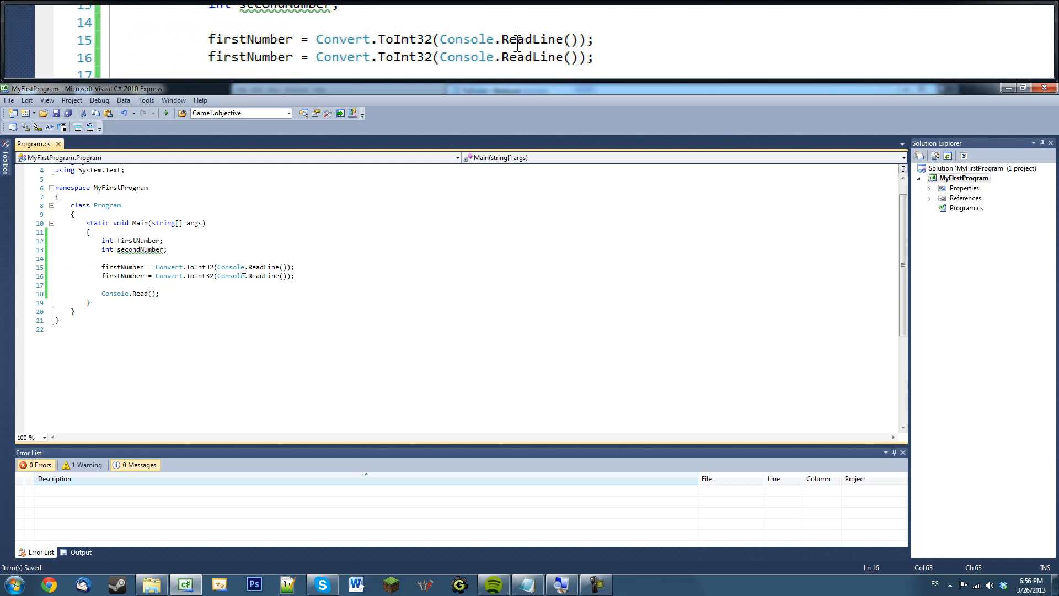
- Rename the copied read to secondNumber and add Console.WriteLine("Enter two numbers!:"); above the reads
{"action": "double_click", "coordinate": [114, 276]}
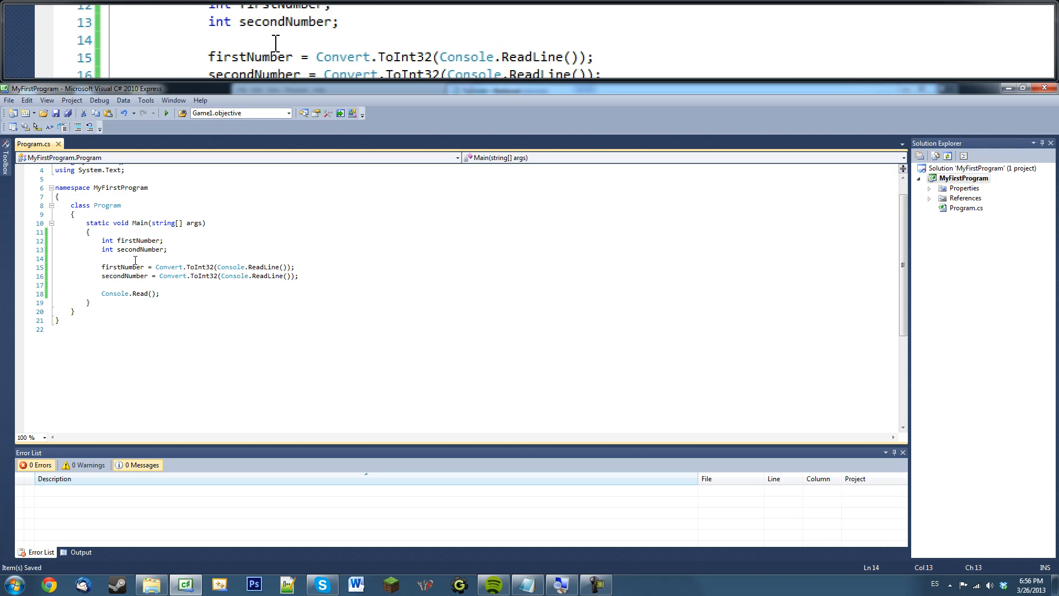
{"action": "type", "text": "Co"}
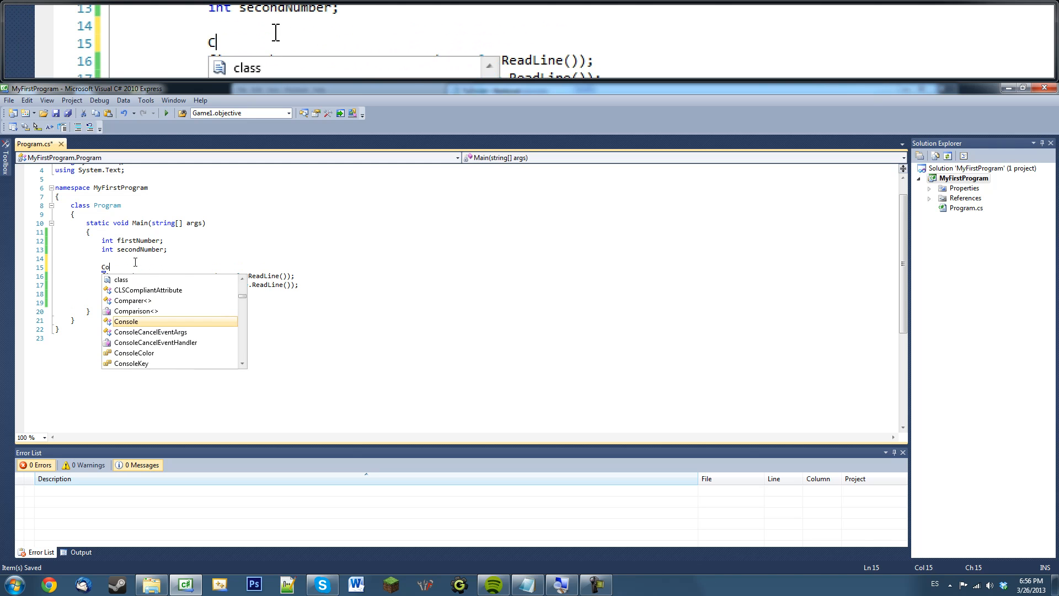
{"action": "type", "text": "onsole.WriteLine"}
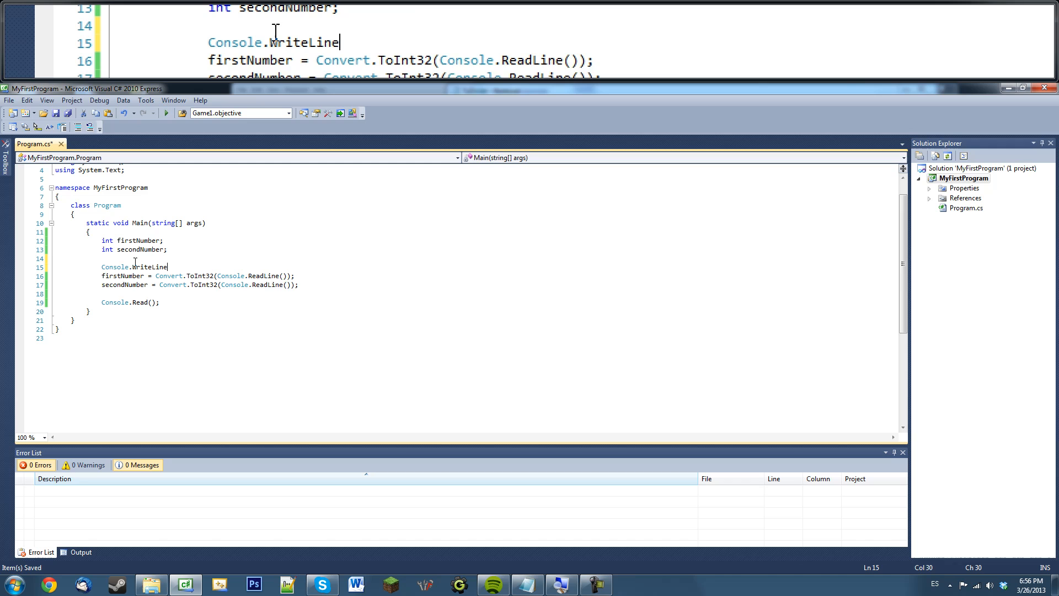
{"action": "type", "text": "(\"E"}
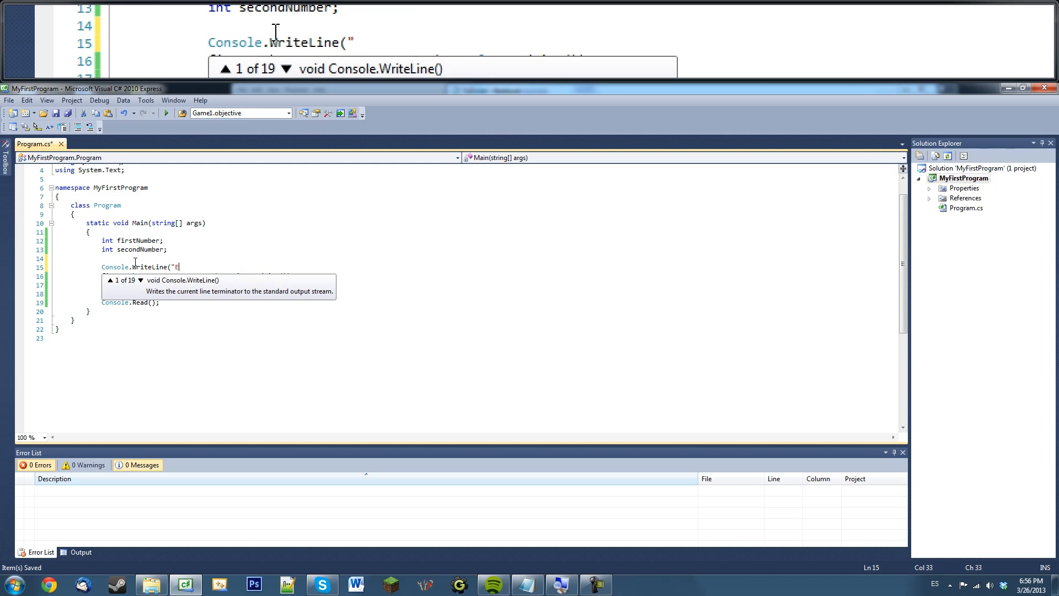
{"action": "type", "text": "Enter two nu"}
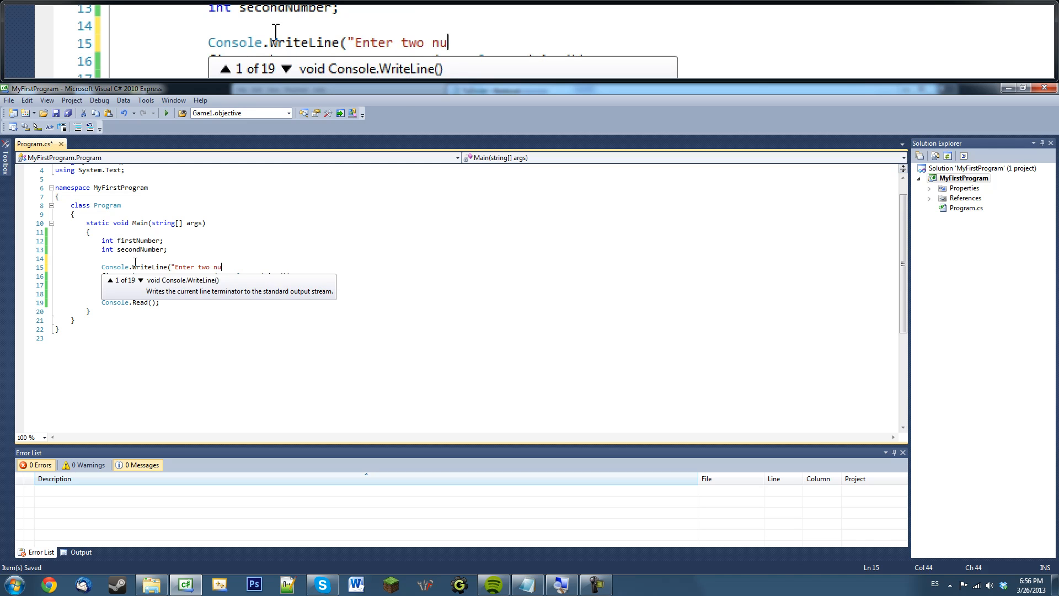
{"action": "type", "text": "mbers!:"}
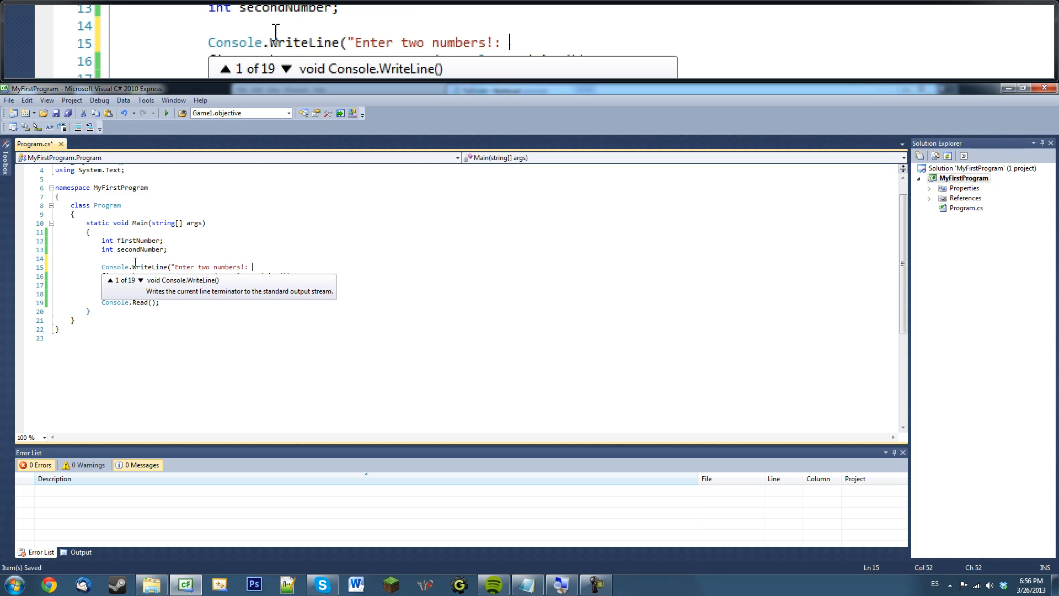
{"action": "type", "text": "\");"}
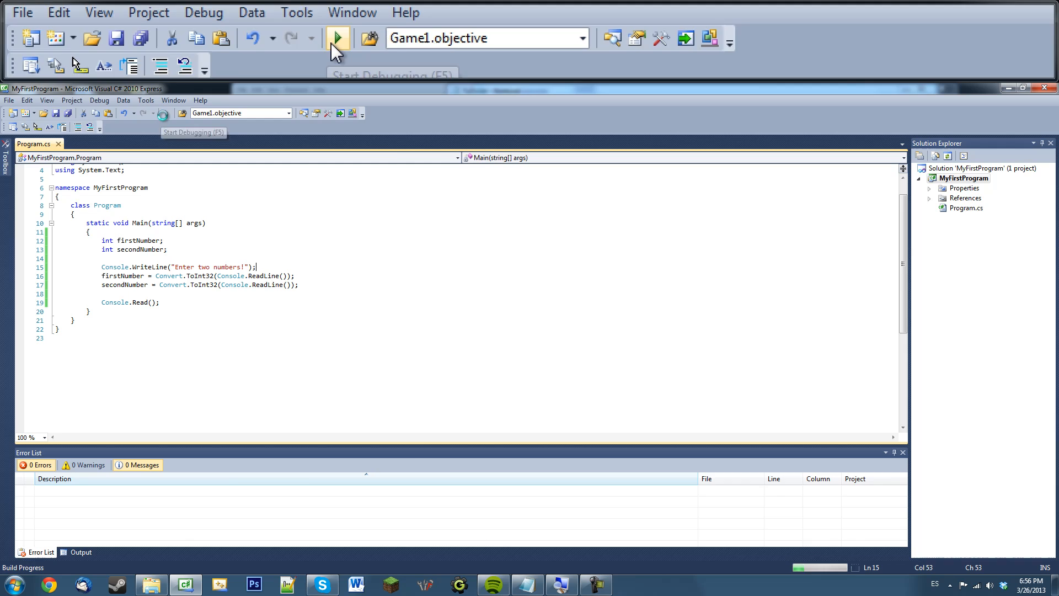
- Start Debugging and enter 5 at the Enter two numbers prompt
{"action": "left_click", "coordinate": [334, 38]}
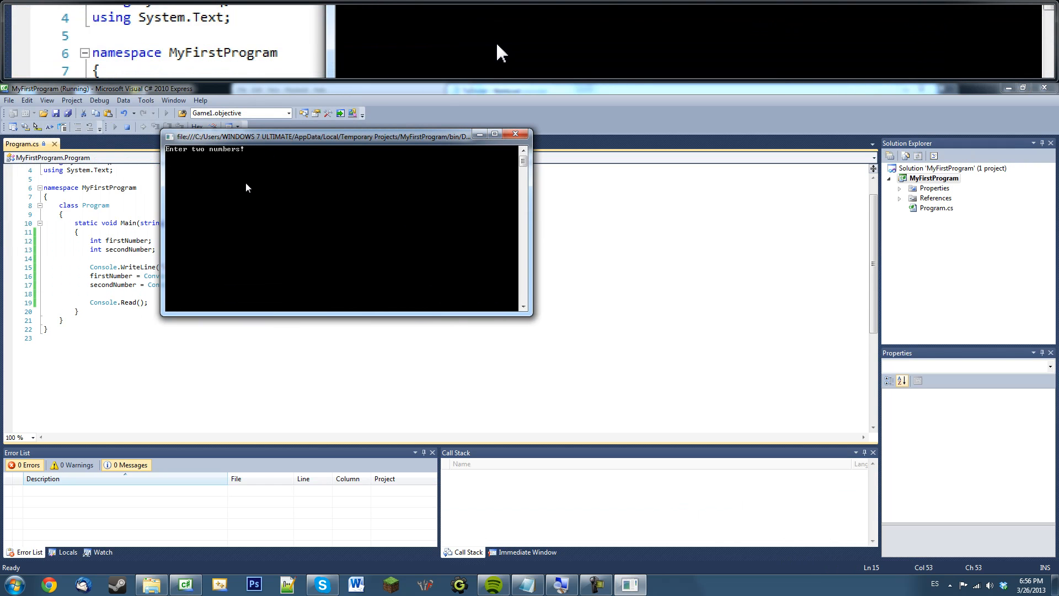
{"action": "type", "text": "5"}
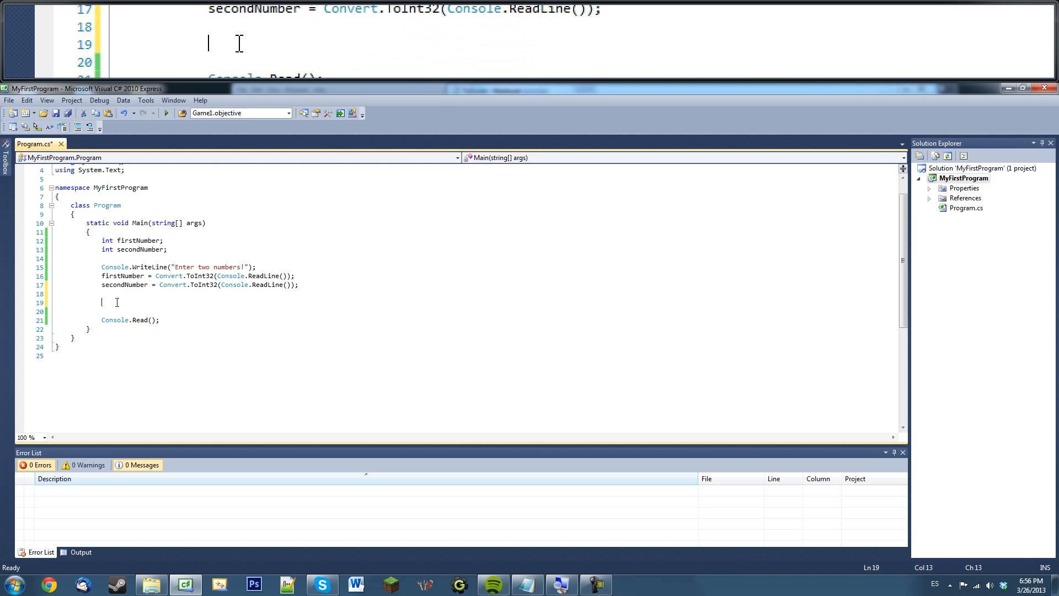
- Begin Console.WriteLine("The sum of the two numbers is " above Console.Read()
{"action": "type", "text": "Console."}
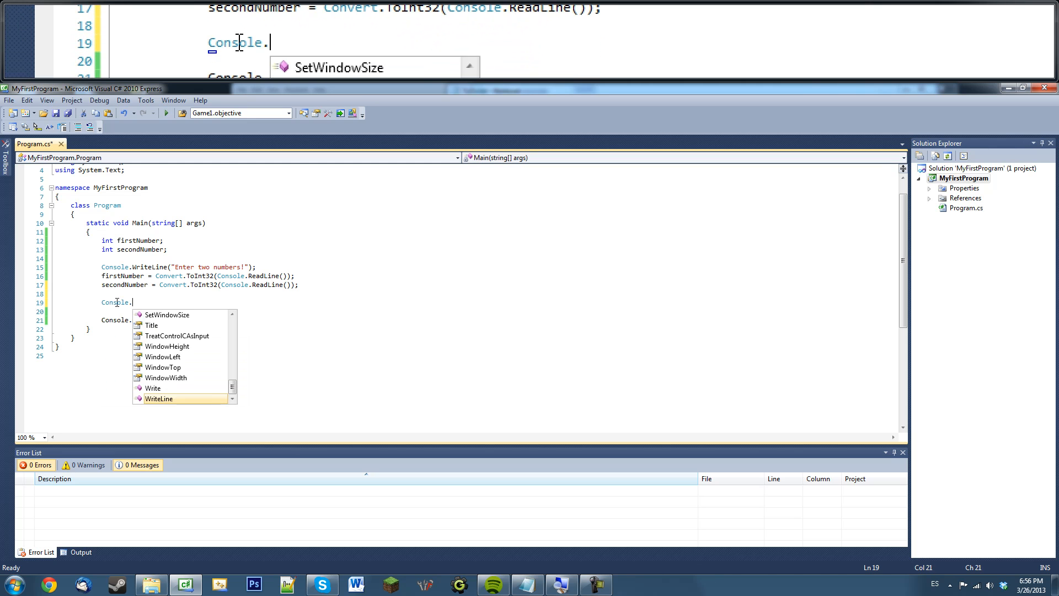
{"action": "type", "text": "WriteLine("}
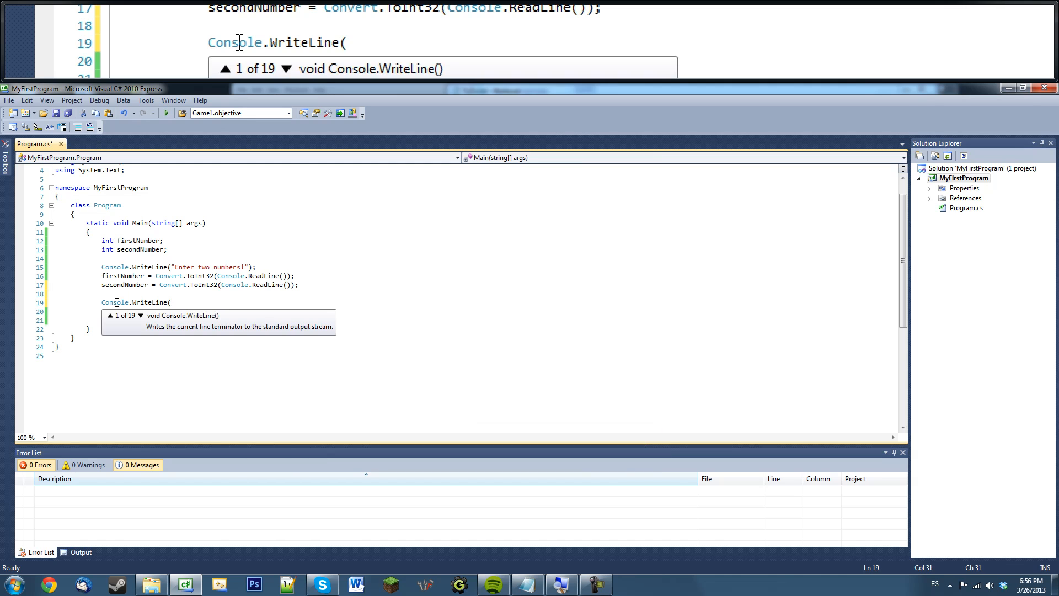
{"action": "type", "text": "\""}
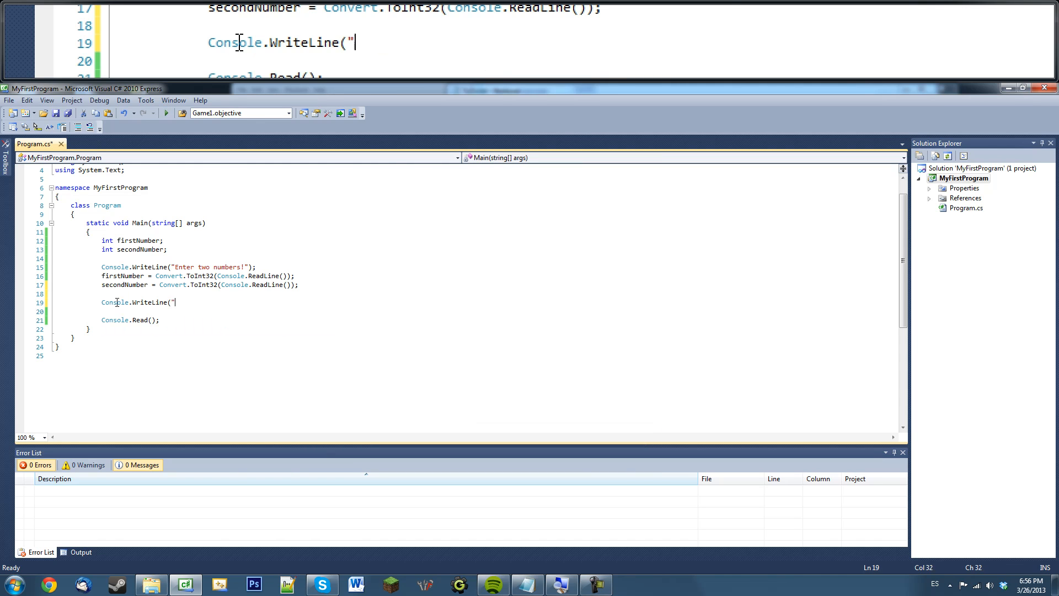
{"action": "type", "text": "The sum"}
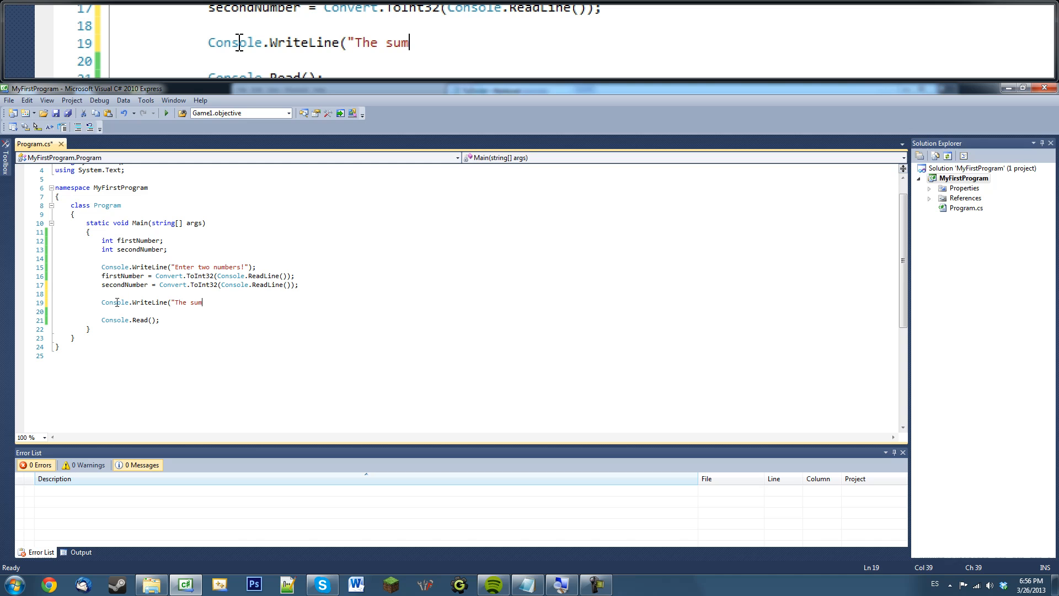
{"action": "type", "text": "of the t"}
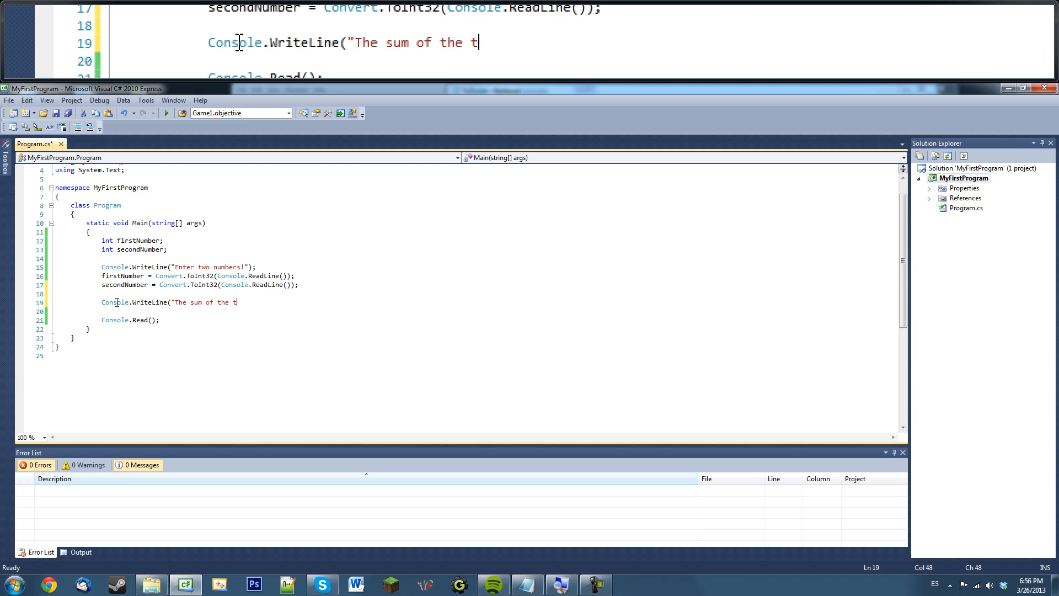
{"action": "type", "text": "wo numbers is \" +"}
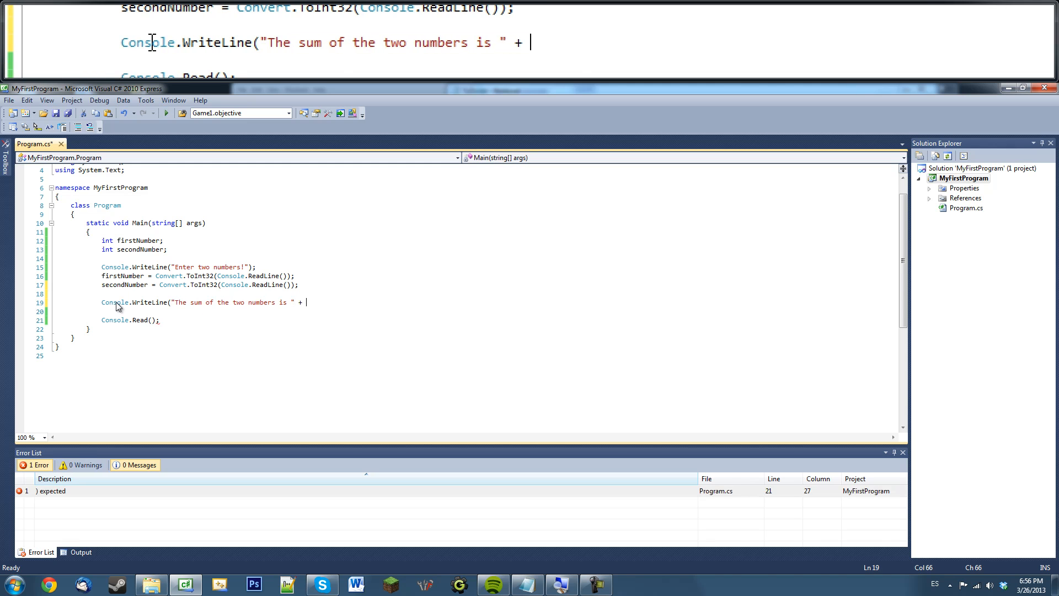
- Append + (firstNumber + secondNumber)); with the sum parenthesised so it adds rather than concatenates
{"action": "type", "text": "("}
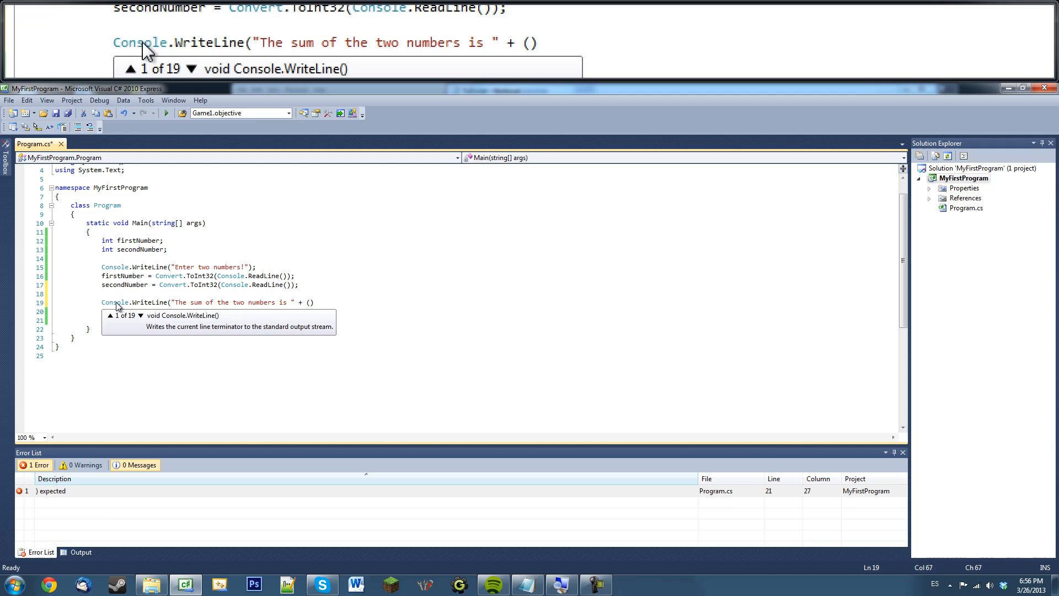
{"action": "type", "text": "MyFirstProgra"}
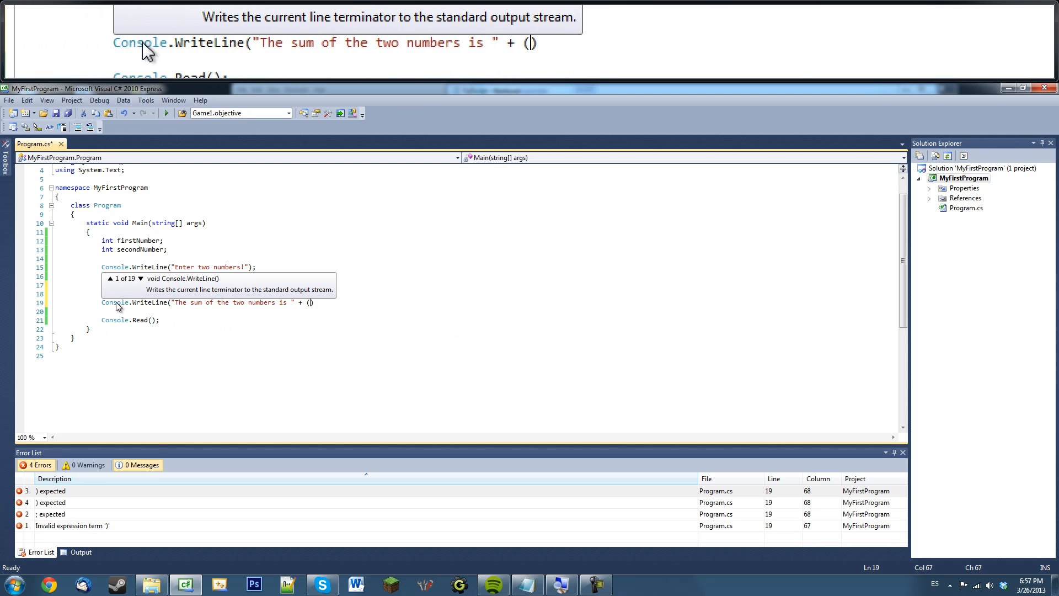
{"action": "type", "text": "firstnu"}
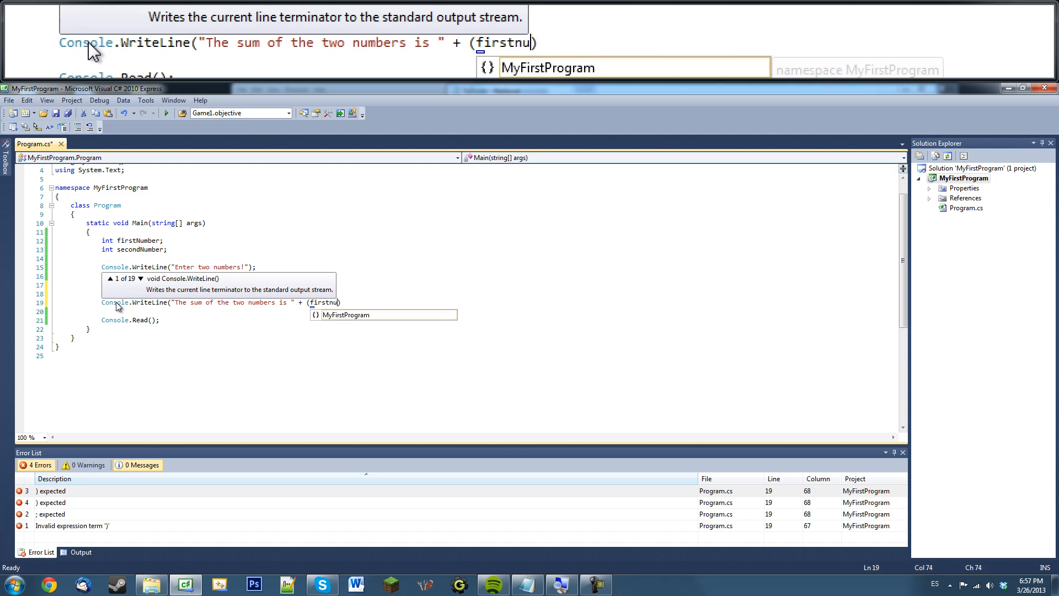
{"action": "key", "text": "BackSpace"}
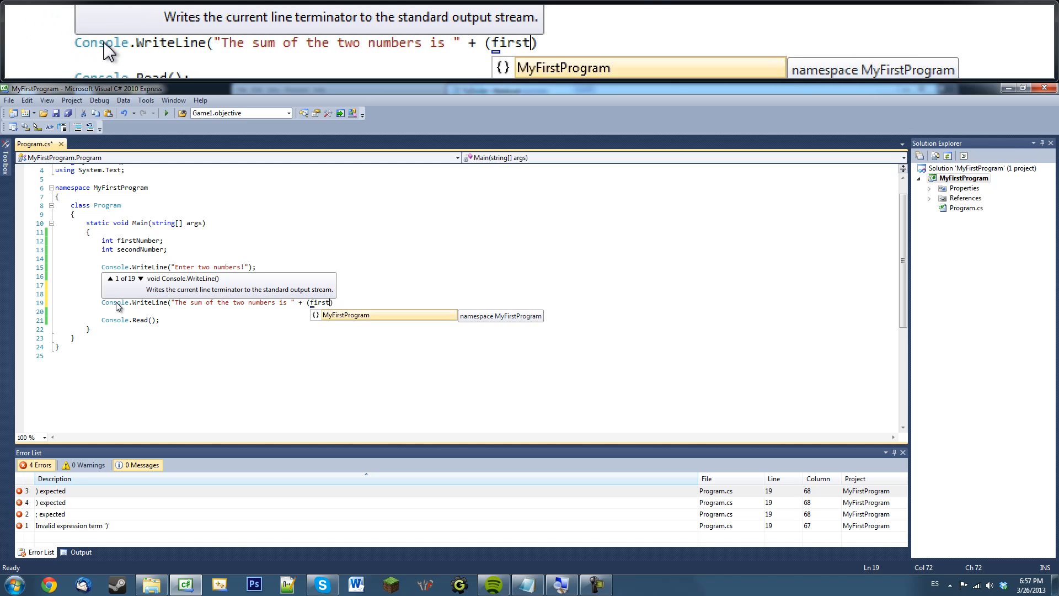
{"action": "type", "text": "Number +"}
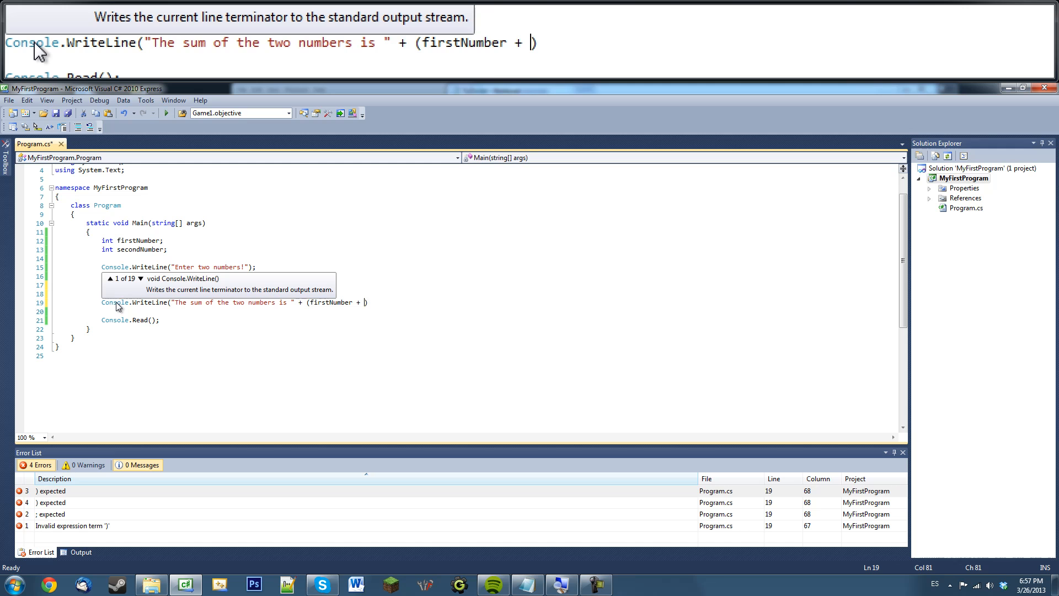
{"action": "type", "text": "secondNumber"}
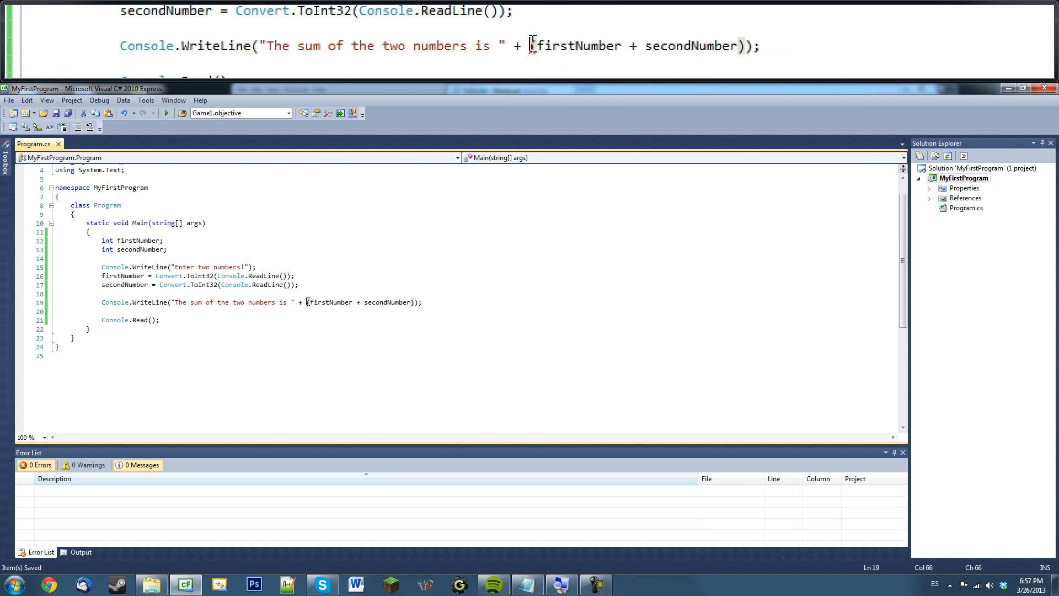
{"action": "type", "text": "("}
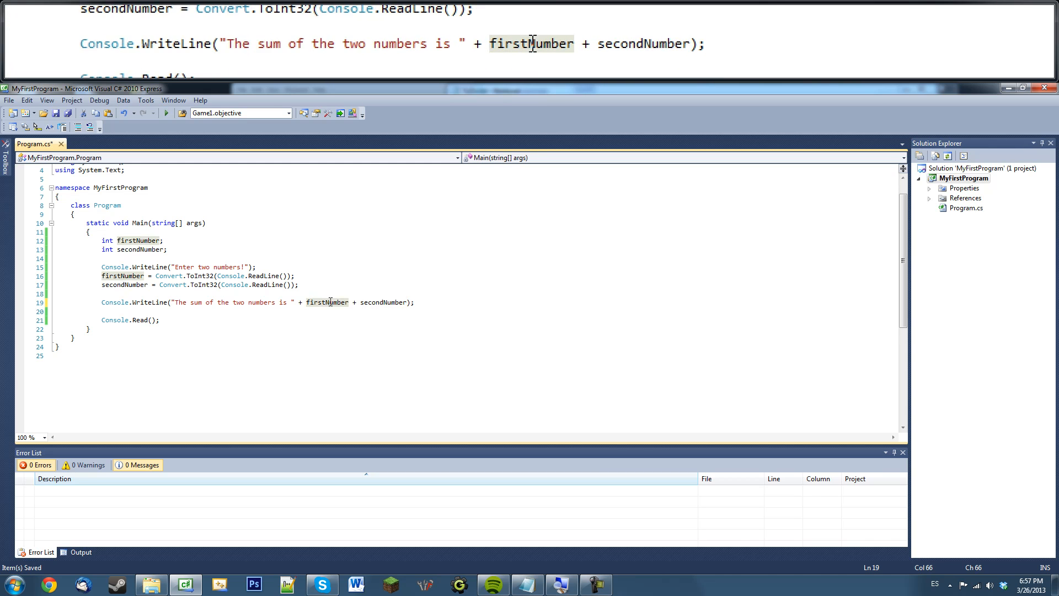
{"action": "type", "text": "("}
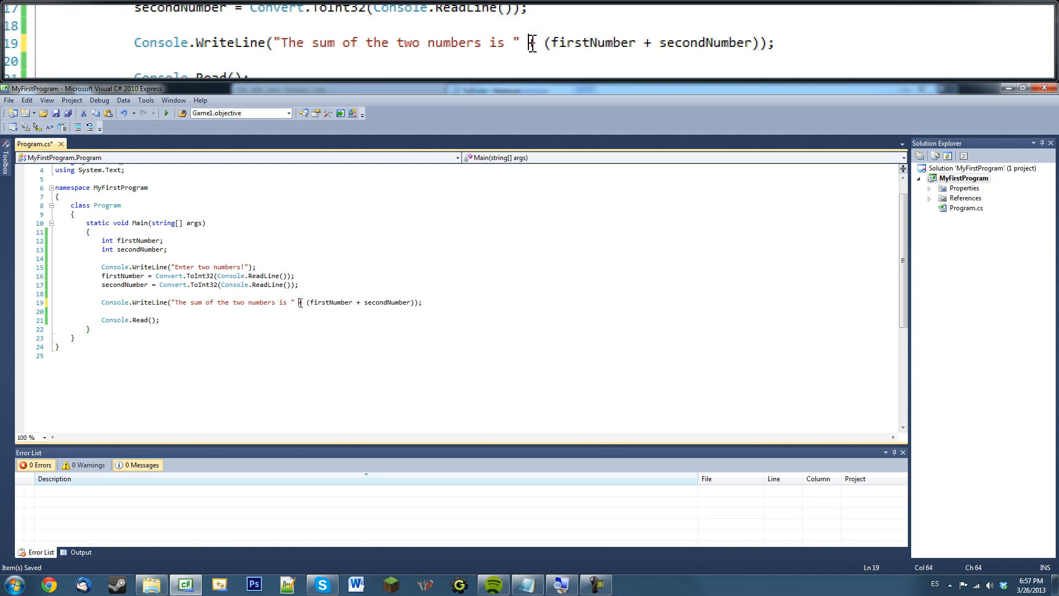
{"action": "left_click_drag", "start_coordinate": [300, 302], "coordinate": [422, 302]}
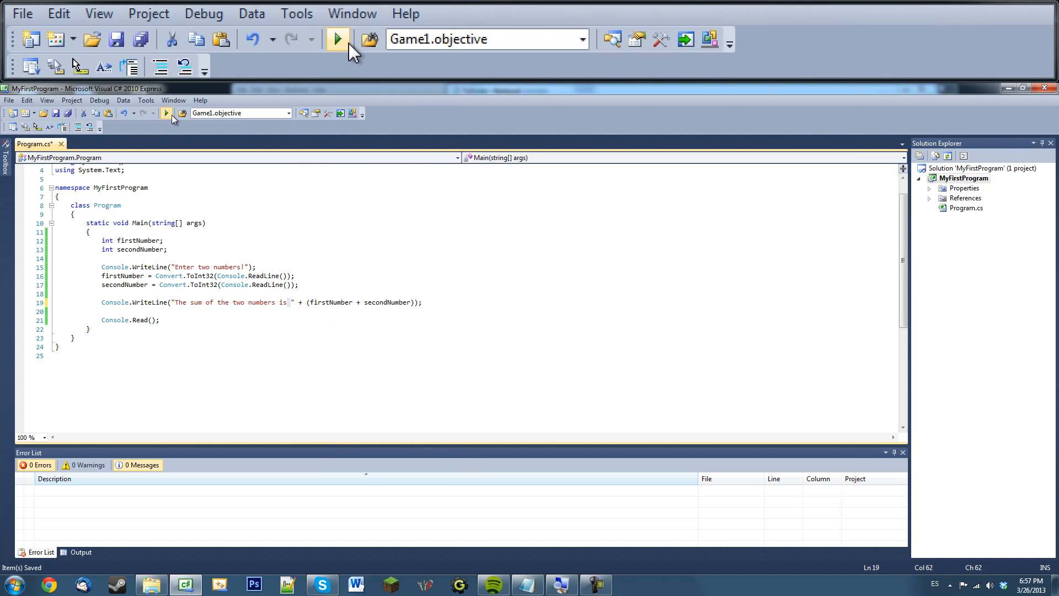
{"action": "left_click", "coordinate": [333, 39]}
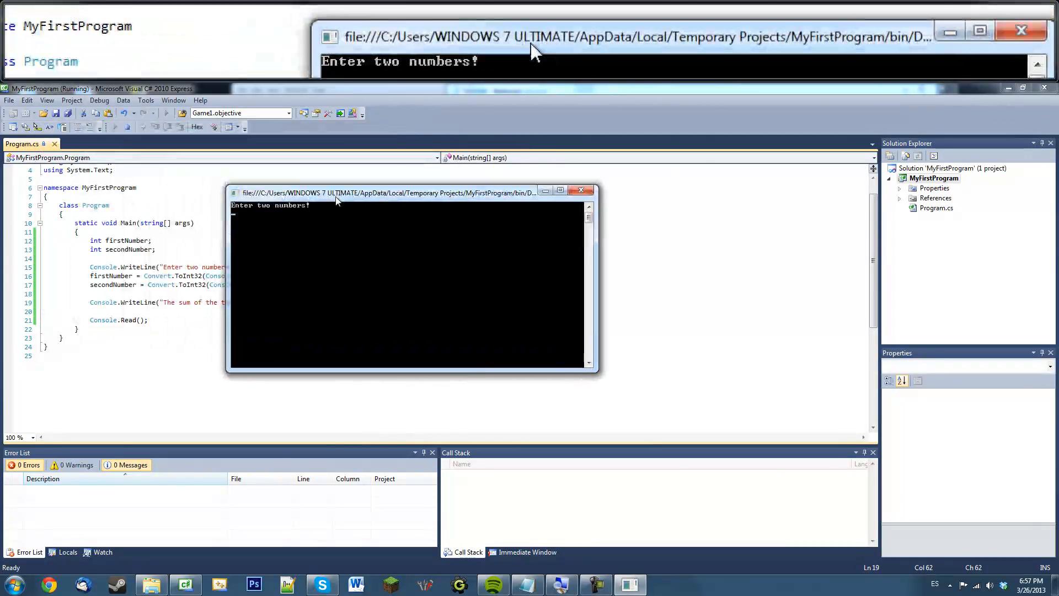
{"action": "type", "text": "5"}
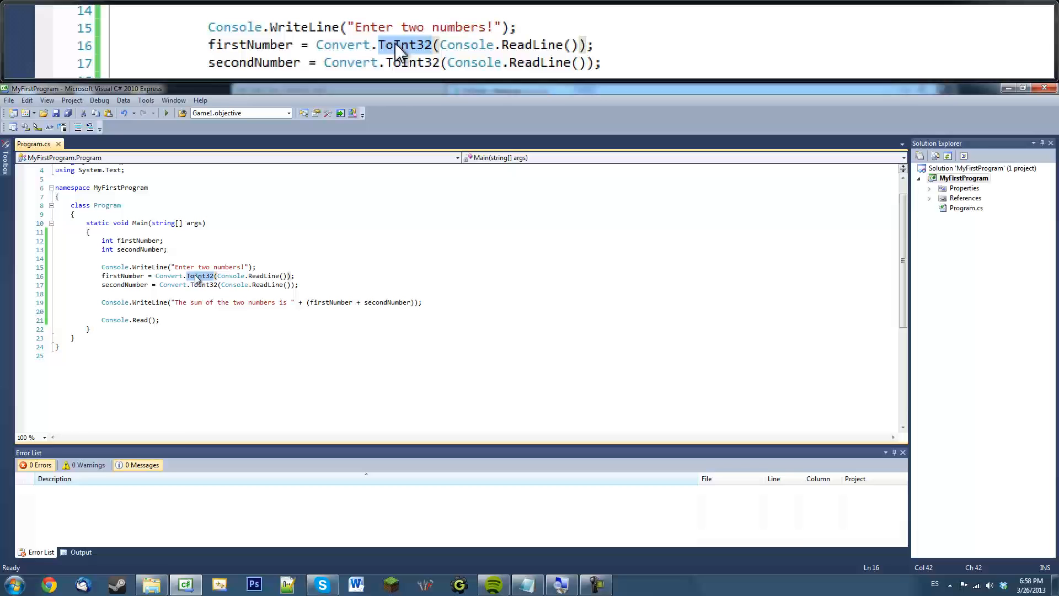
- Change the firstNumber read to (float)Convert.ToDouble(Console.ReadLine()), producing a float-to-int conversion error
{"action": "type", "text": "to"}
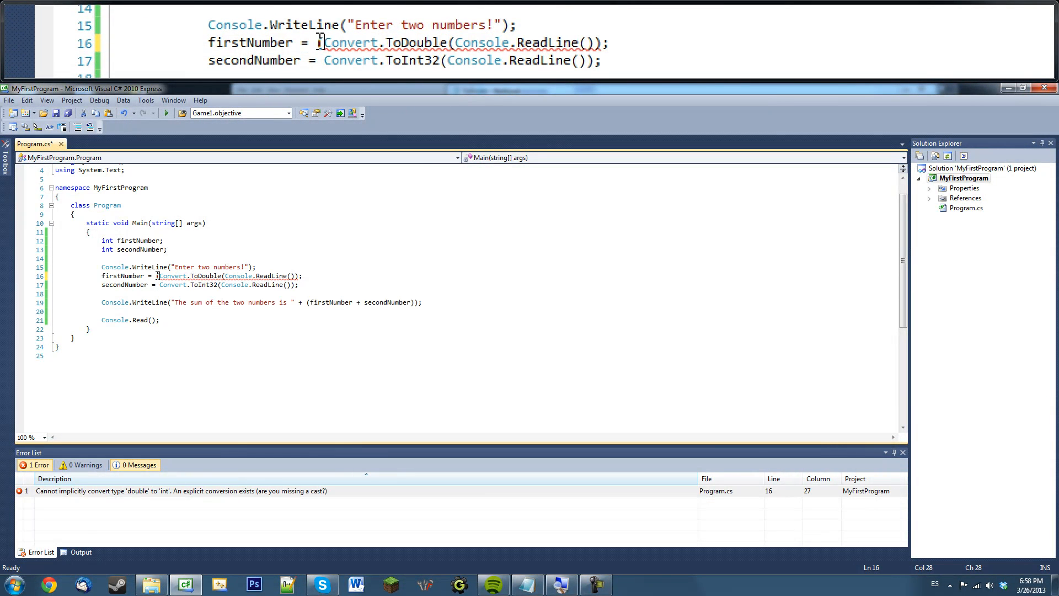
{"action": "type", "text": "(float)"}
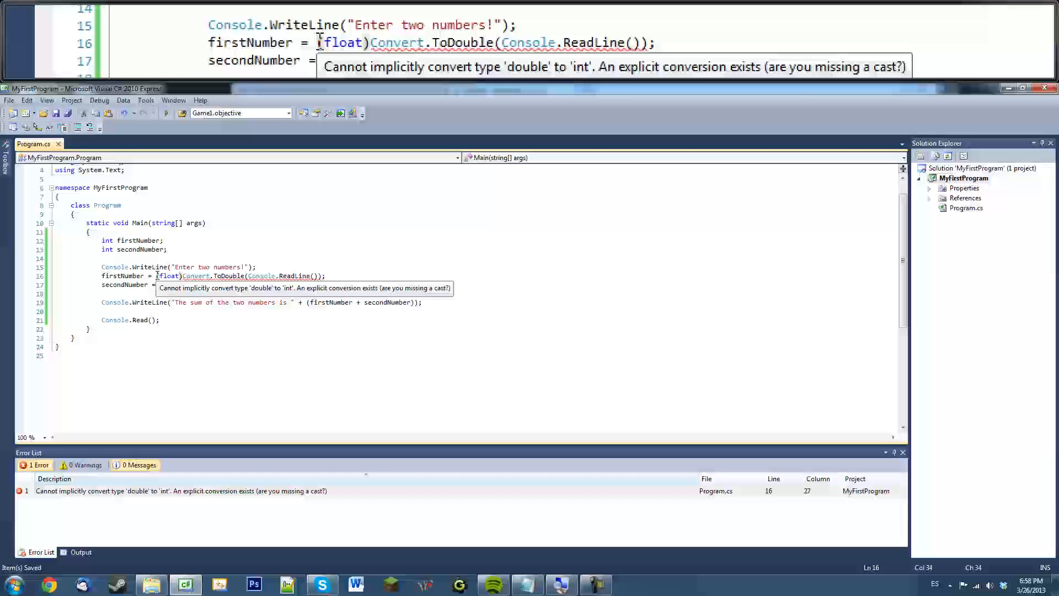
{"action": "type", "text": "Convert.ToInt32(Console.ReadLine());"}
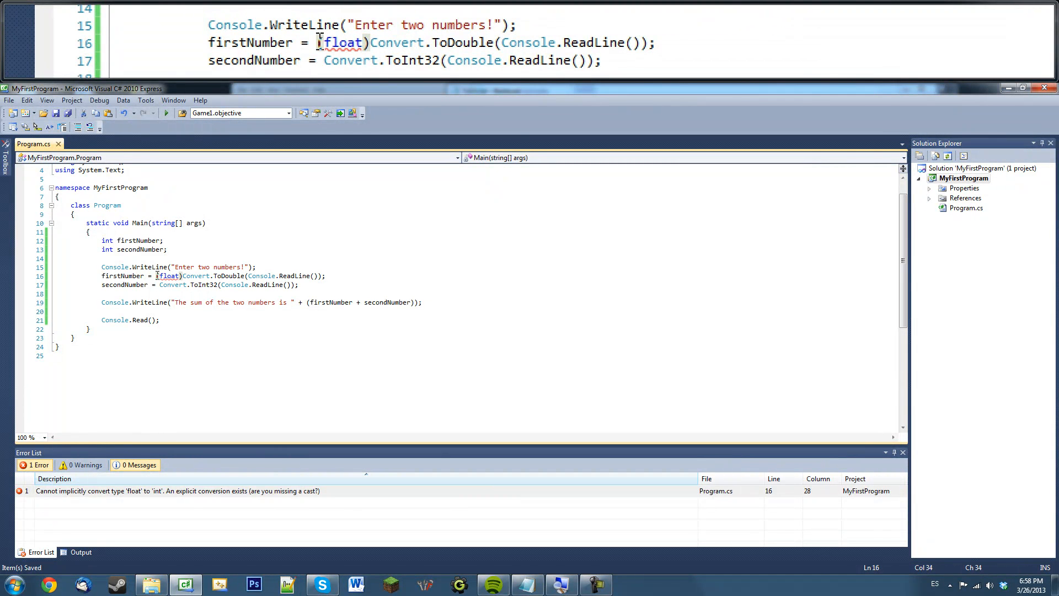